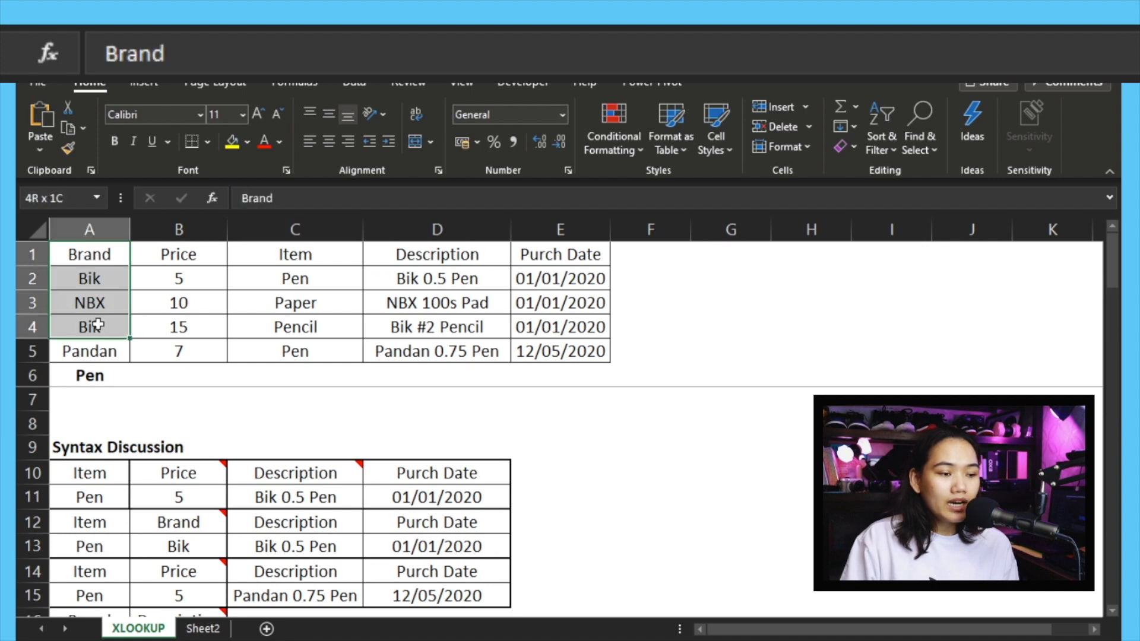
Step: Select the Pen price lookup in B11 to reveal its Item and Price ranges
click(178, 303)
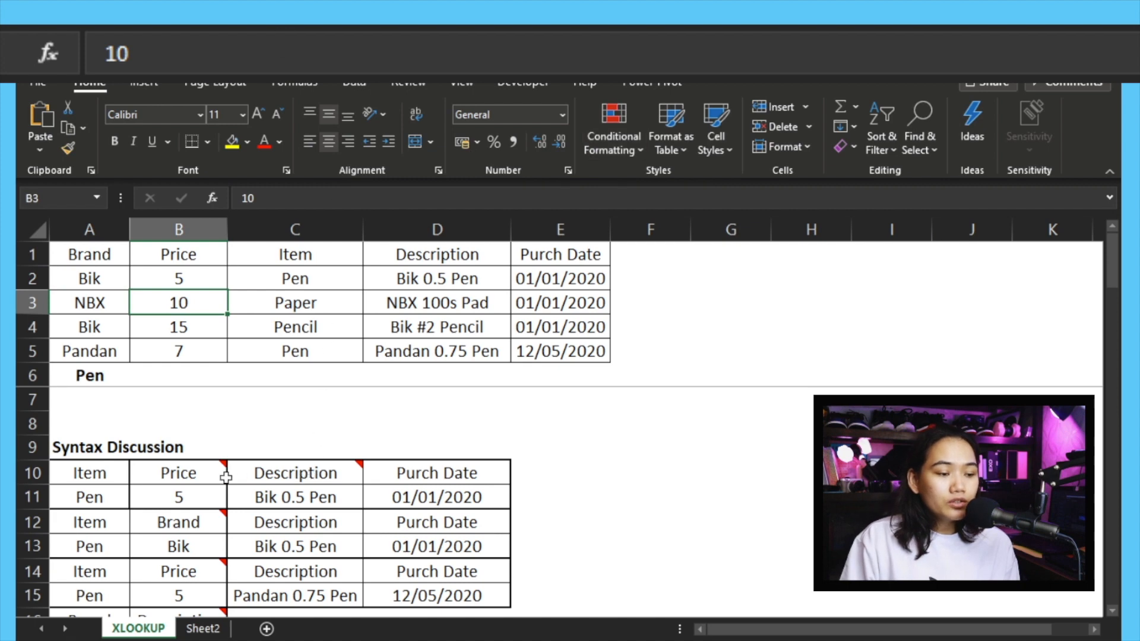
click(178, 497)
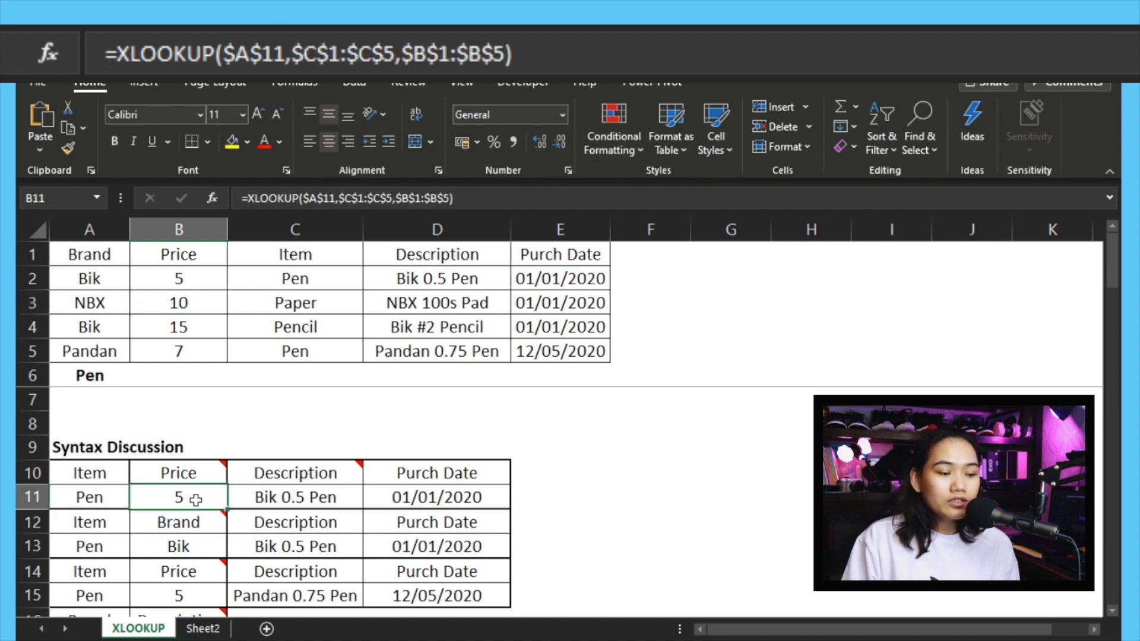
scroll(down, 3)
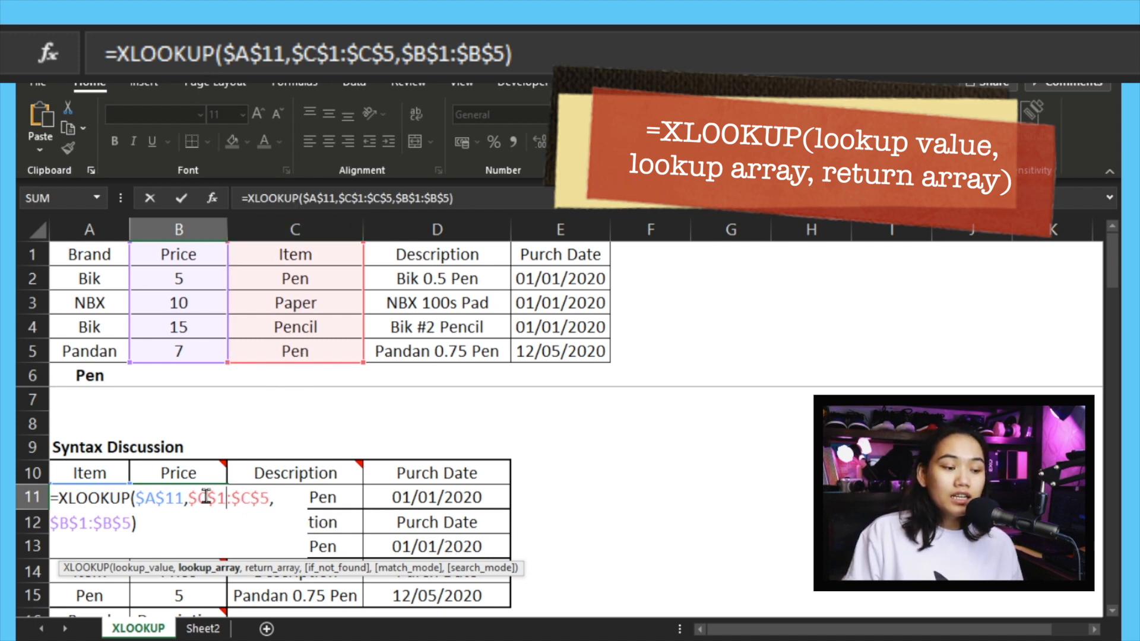
Step: Highlight the return-array argument of the B11 XLOOKUP formula
drag(212, 497, 250, 497)
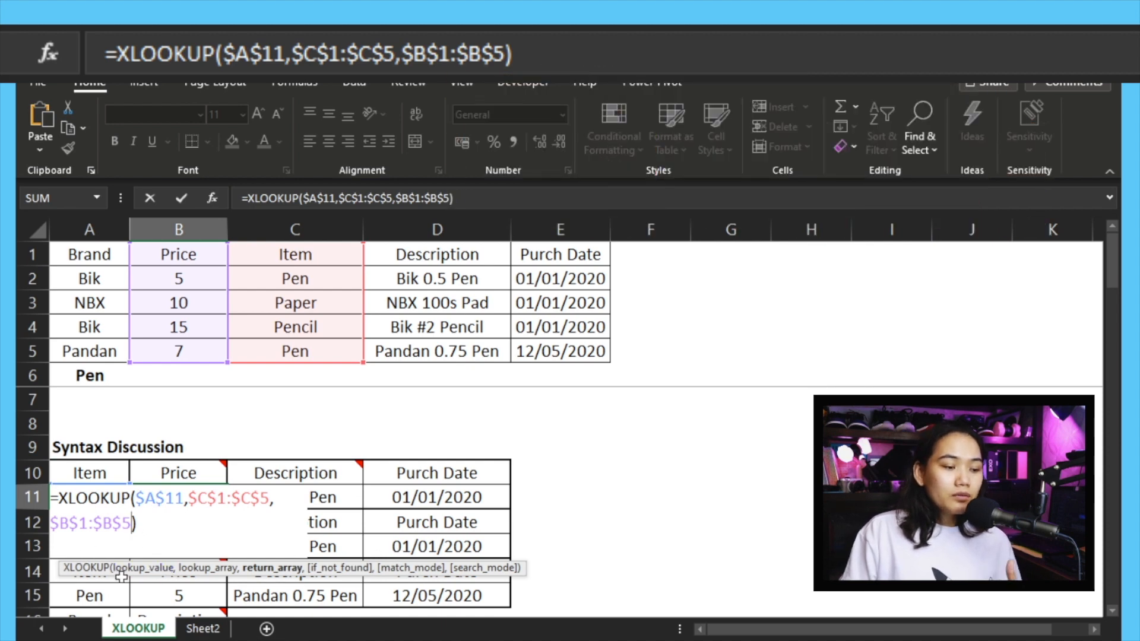
mouse_move(296, 580)
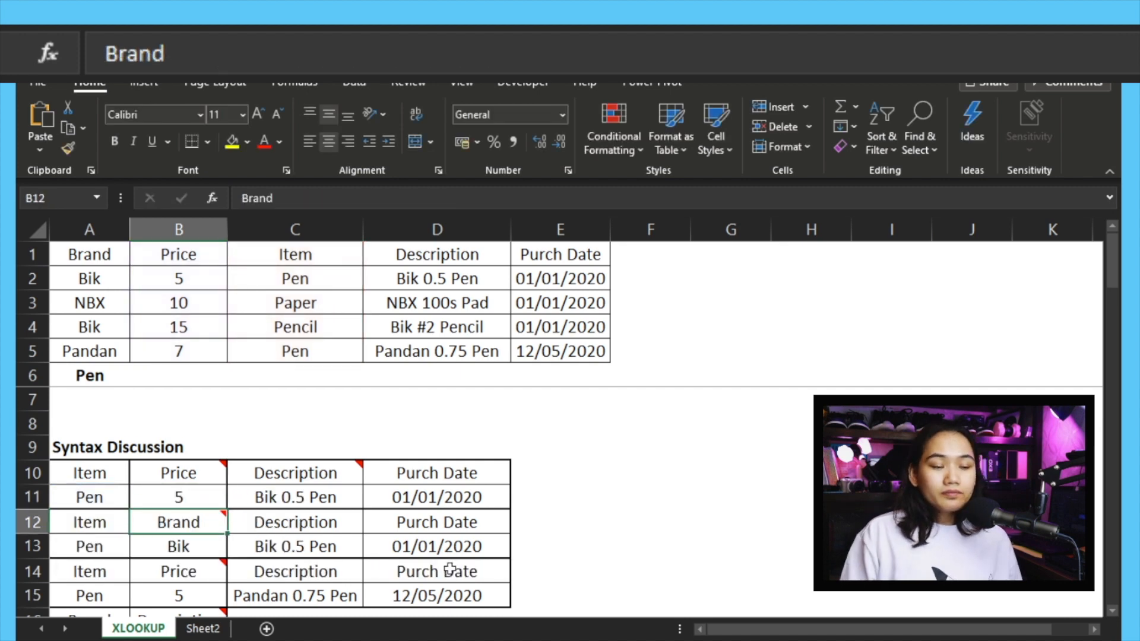
click(178, 497)
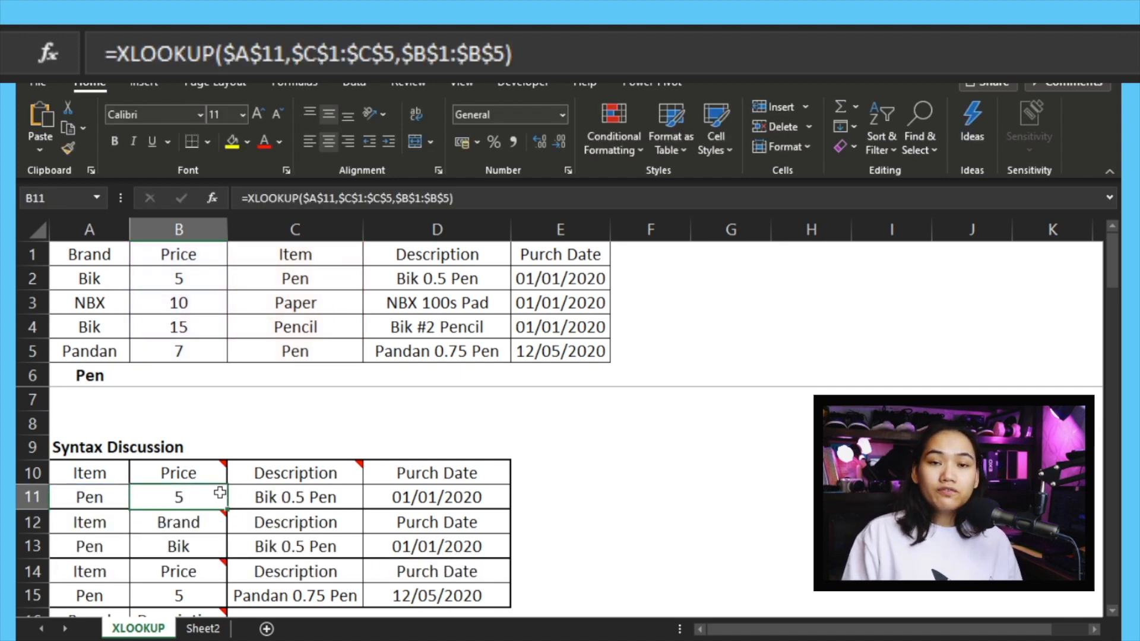
click(178, 279)
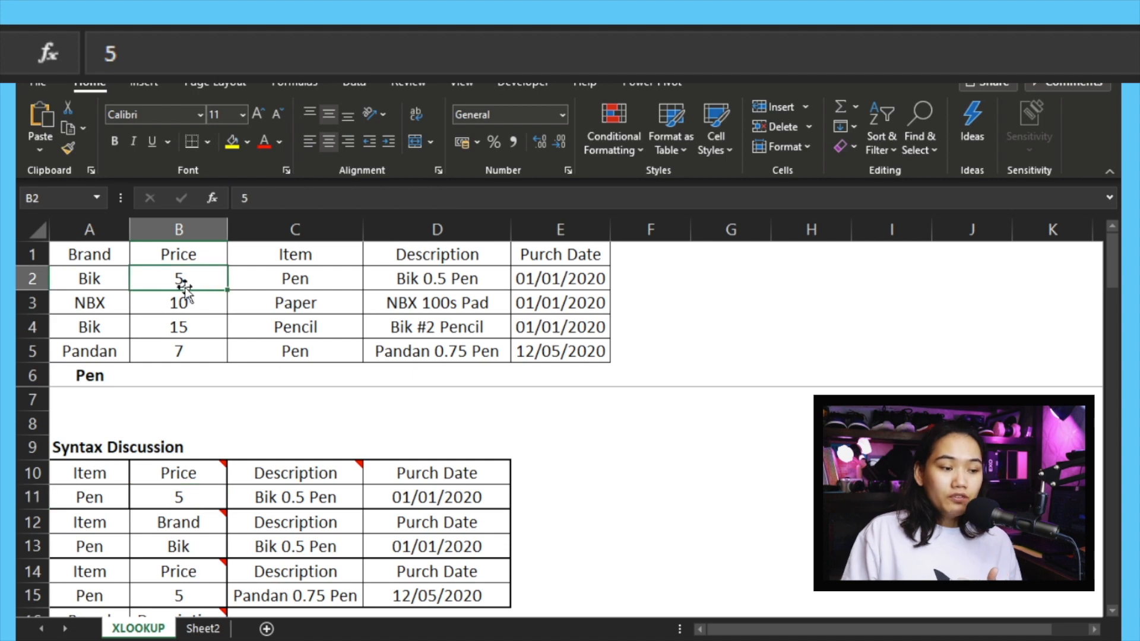
click(294, 279)
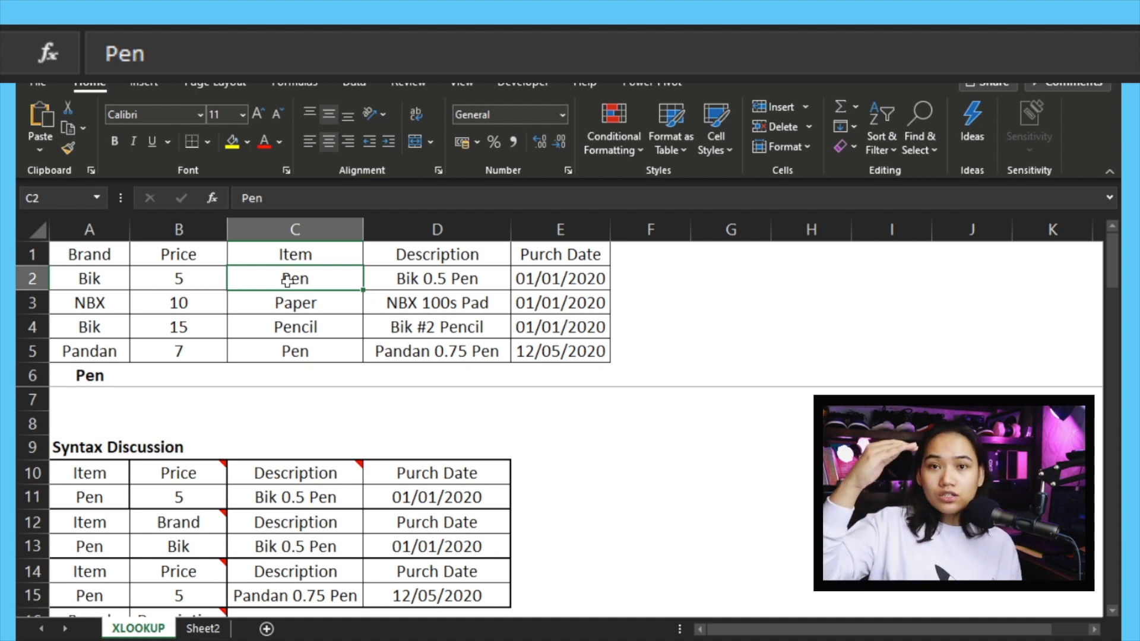
mouse_move(274, 282)
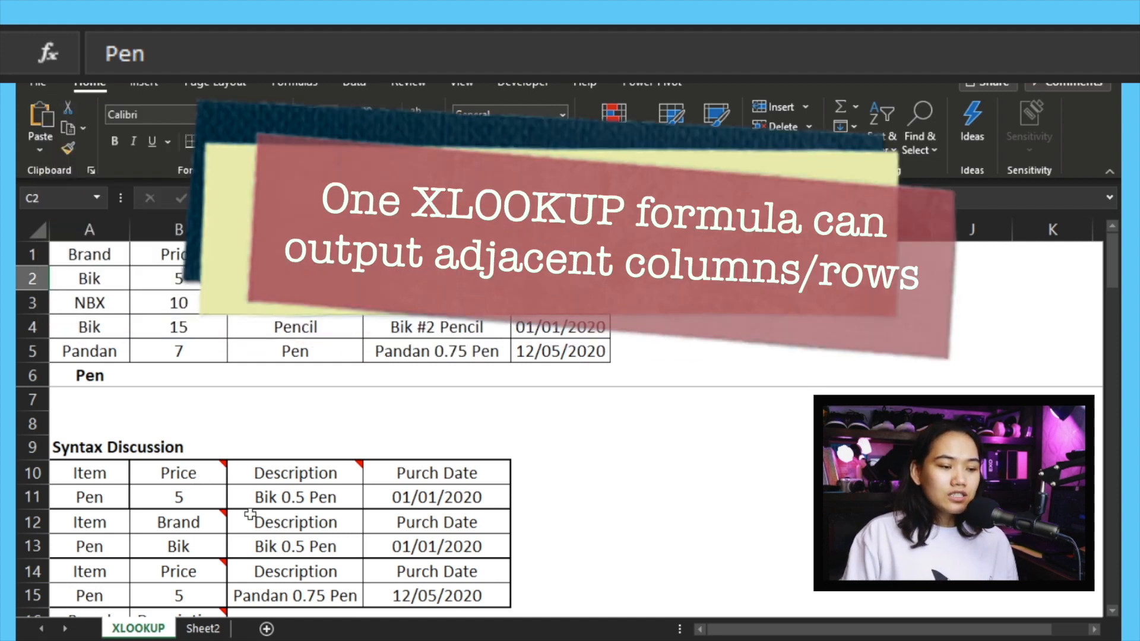
click(293, 497)
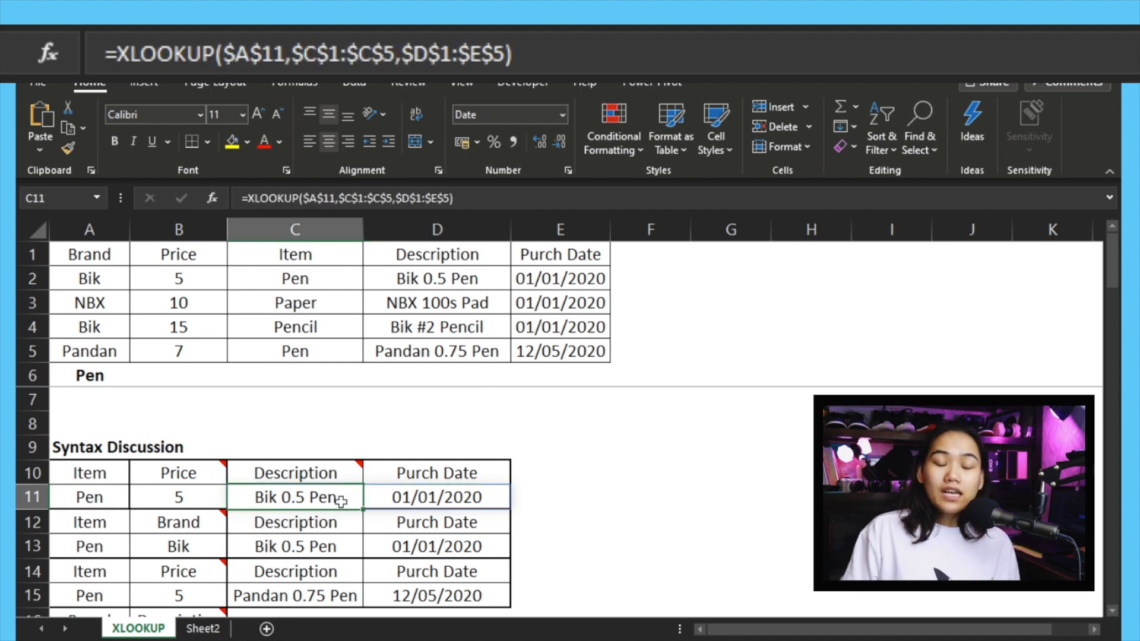
mouse_move(242, 400)
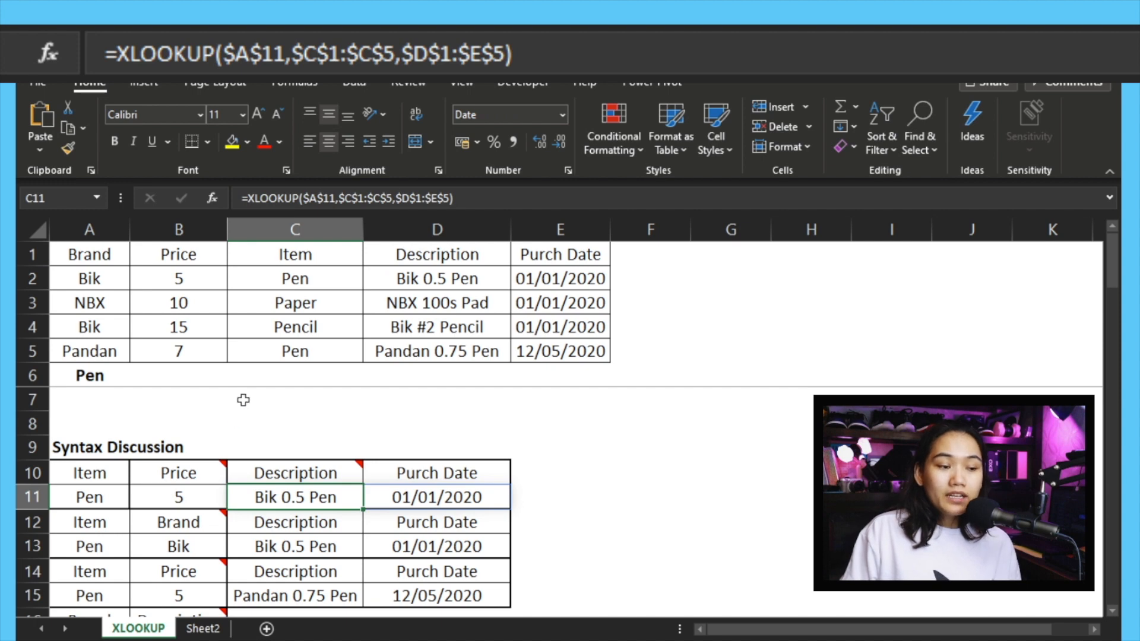
mouse_move(413, 435)
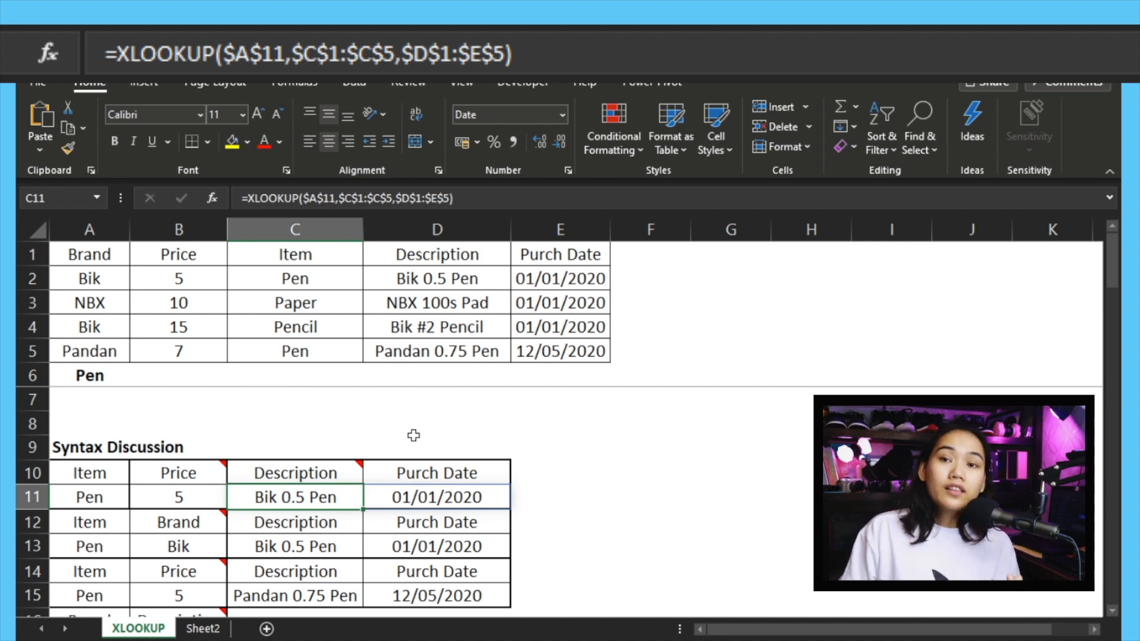
mouse_move(414, 402)
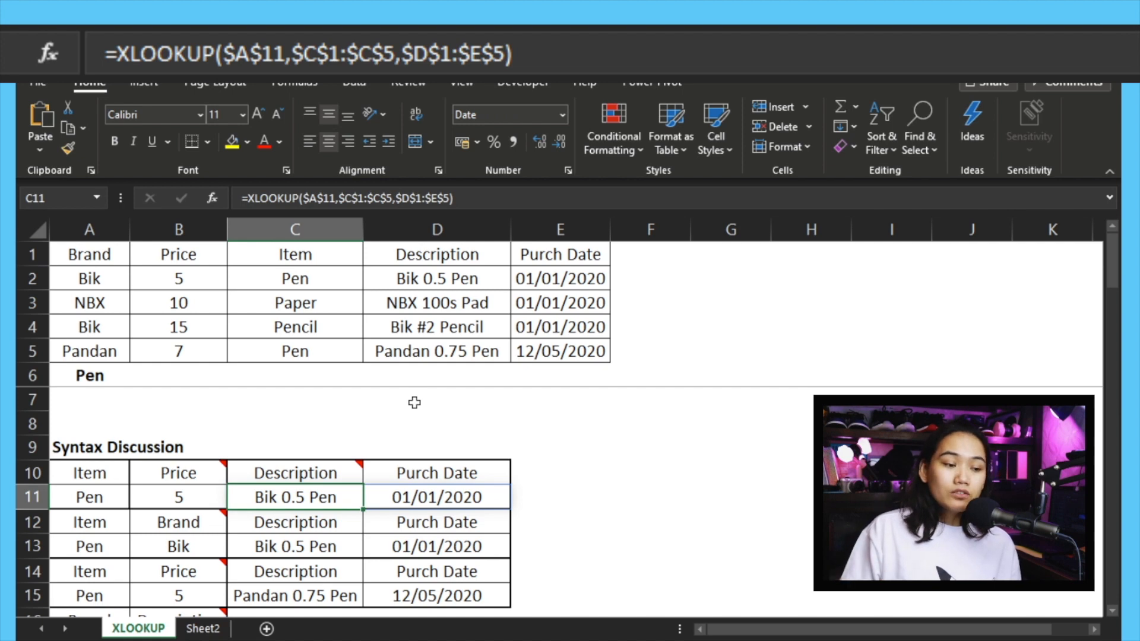
mouse_move(462, 250)
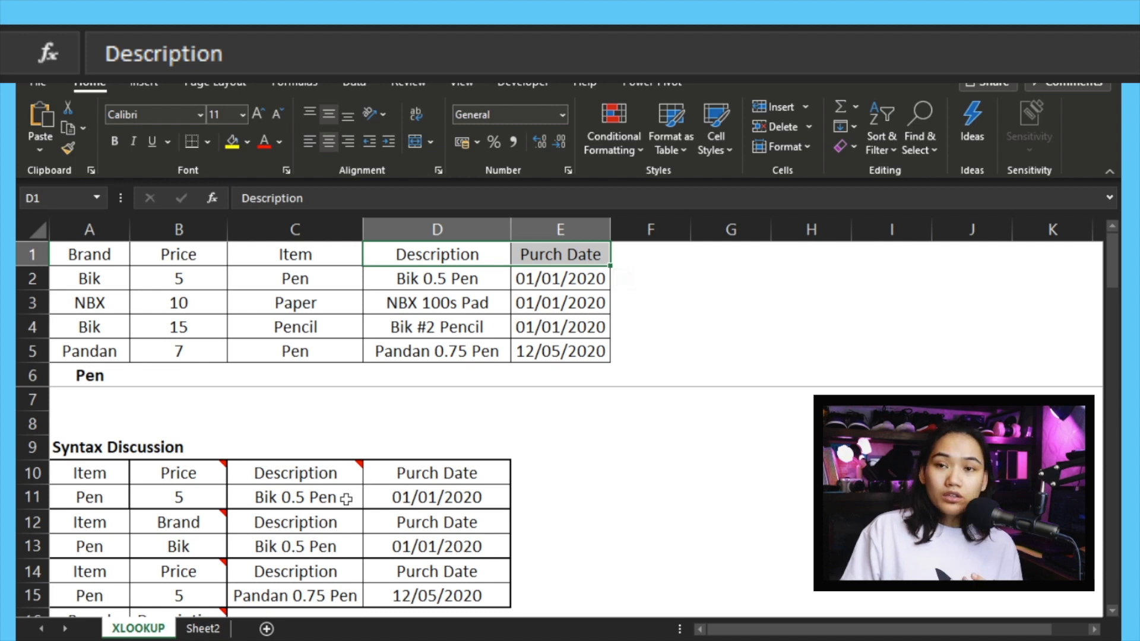
click(295, 498)
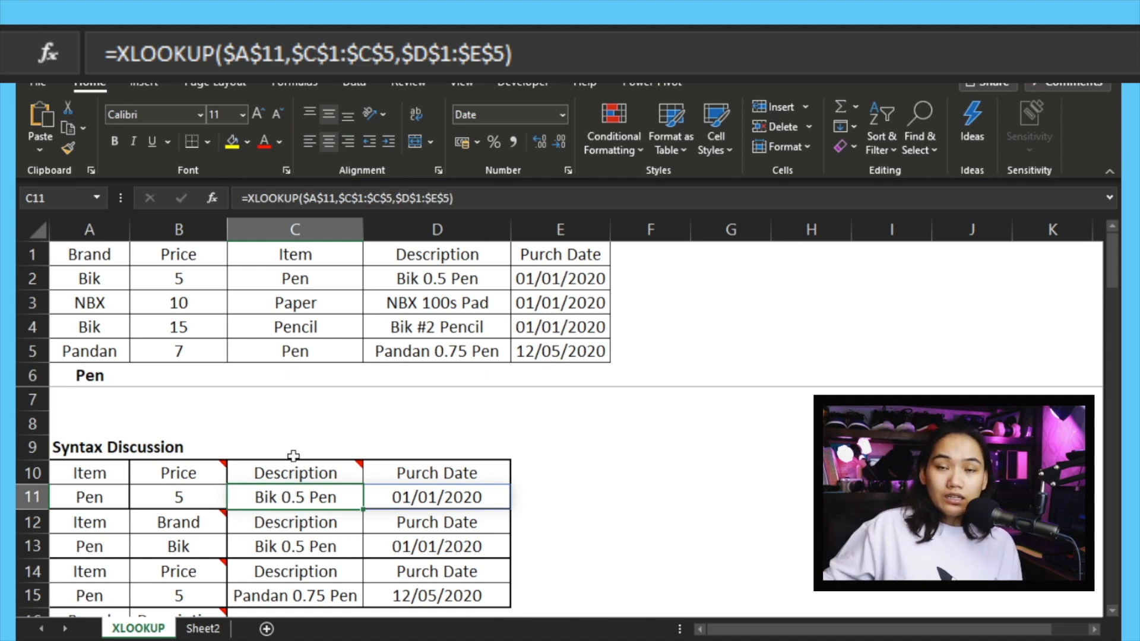
double_click(295, 497)
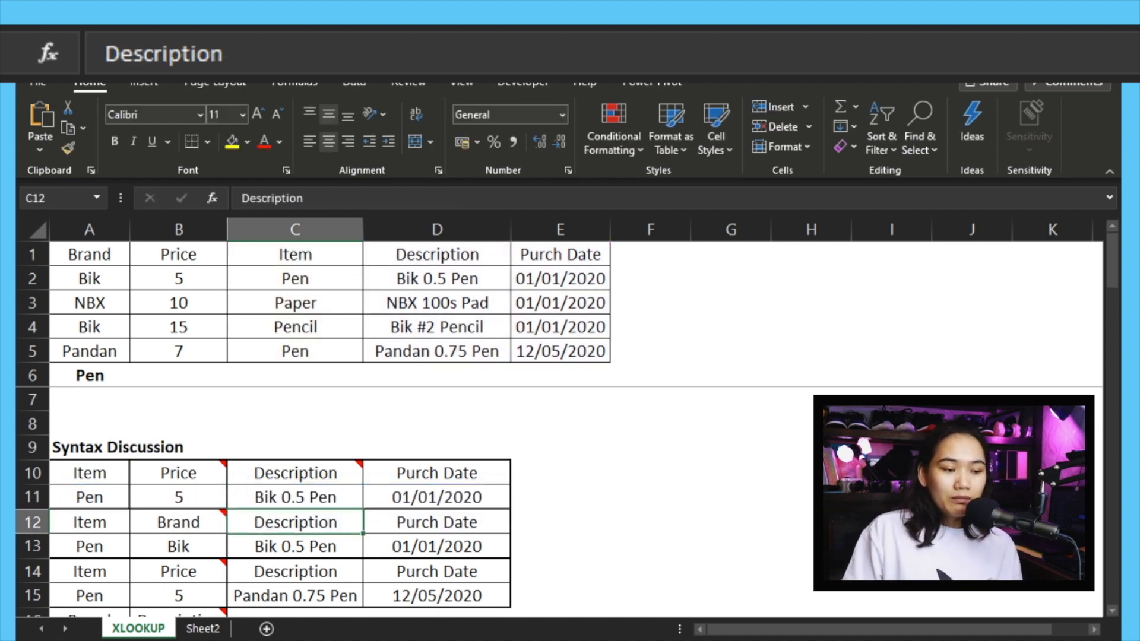
click(435, 497)
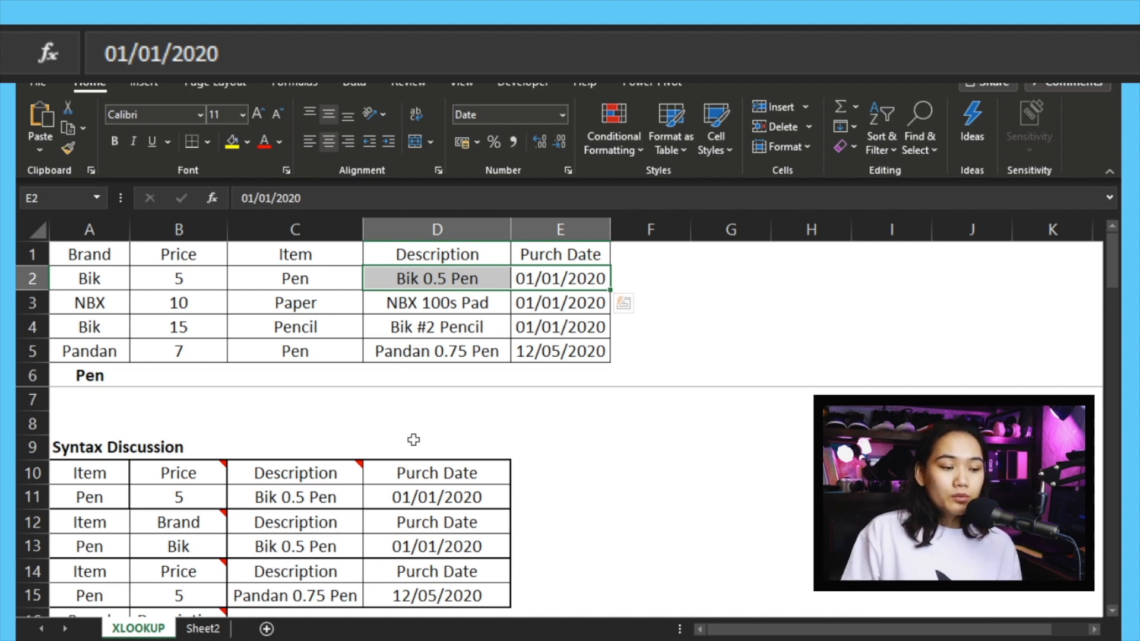
scroll(down, 3)
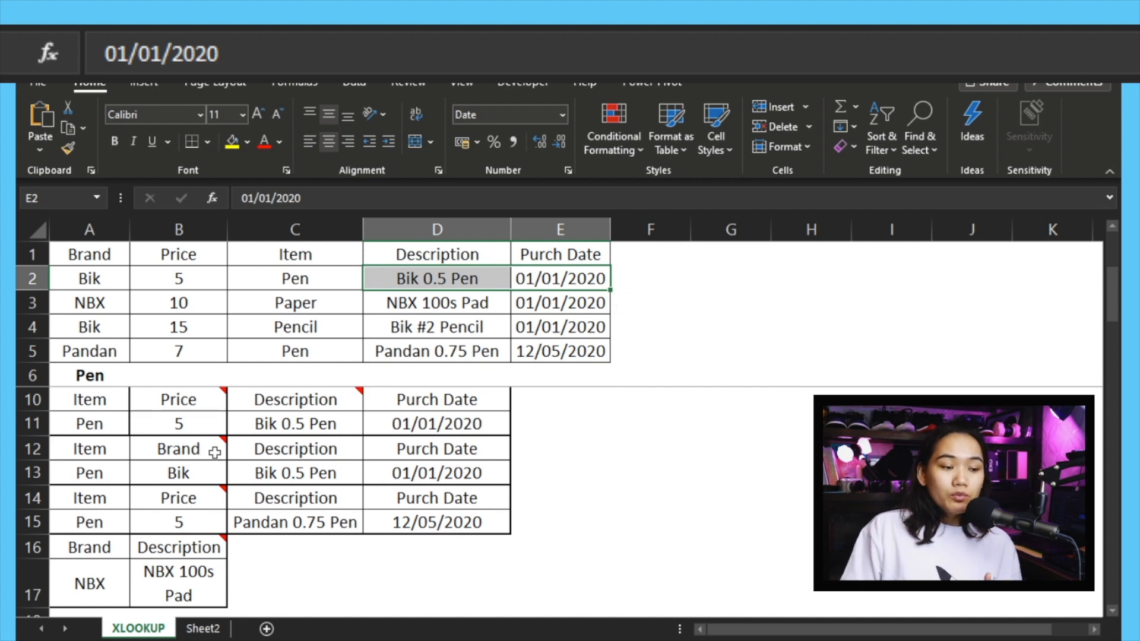
mouse_move(187, 451)
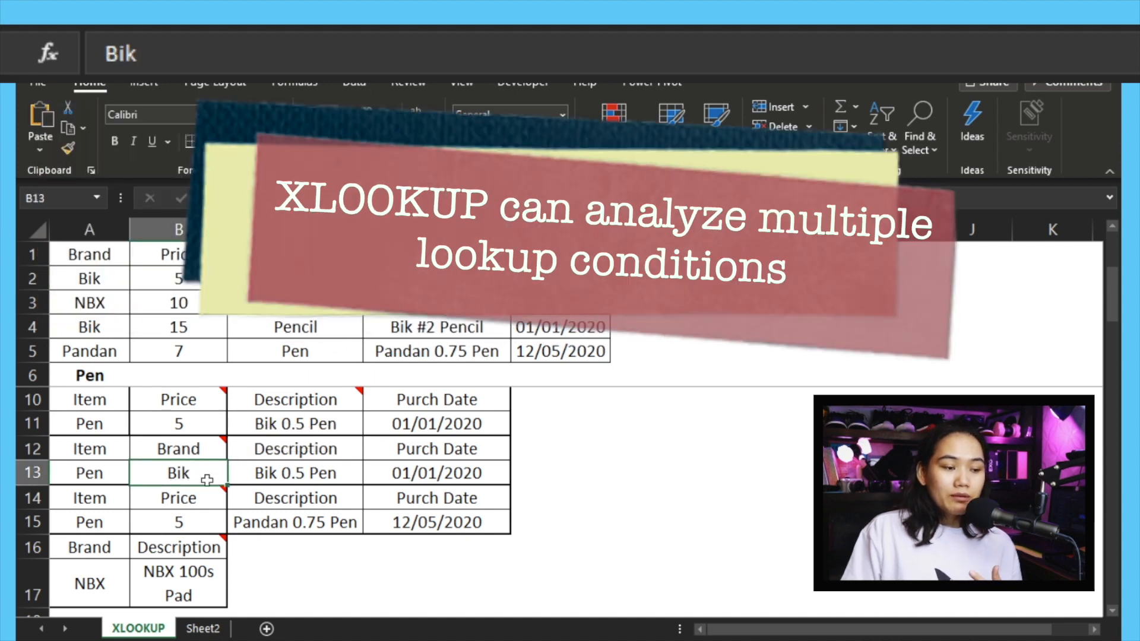
click(295, 473)
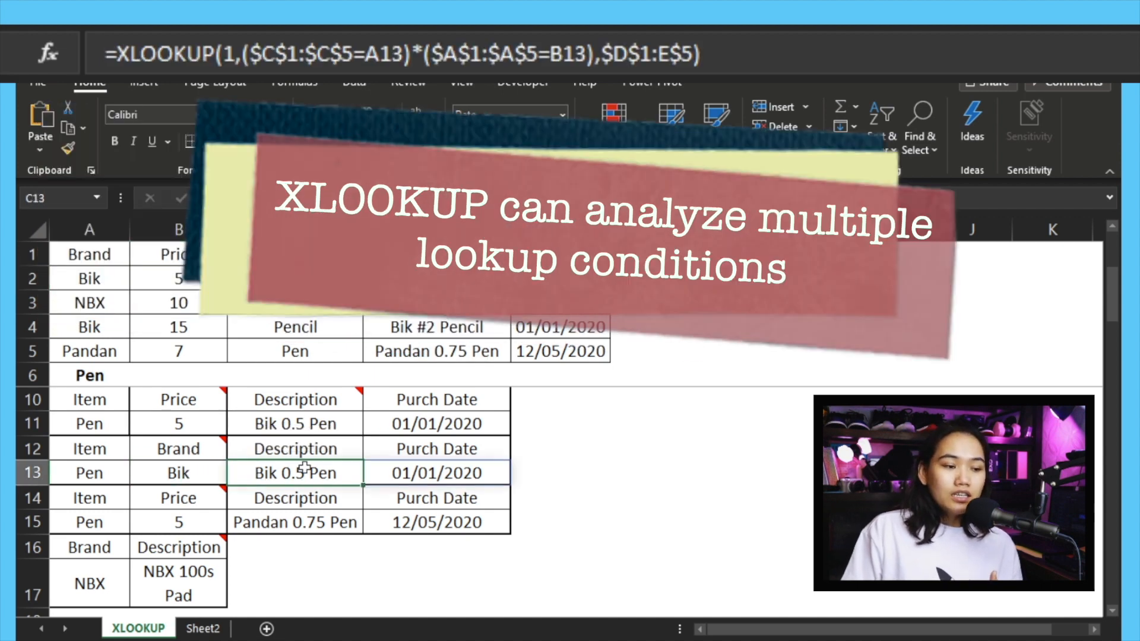
double_click(295, 473)
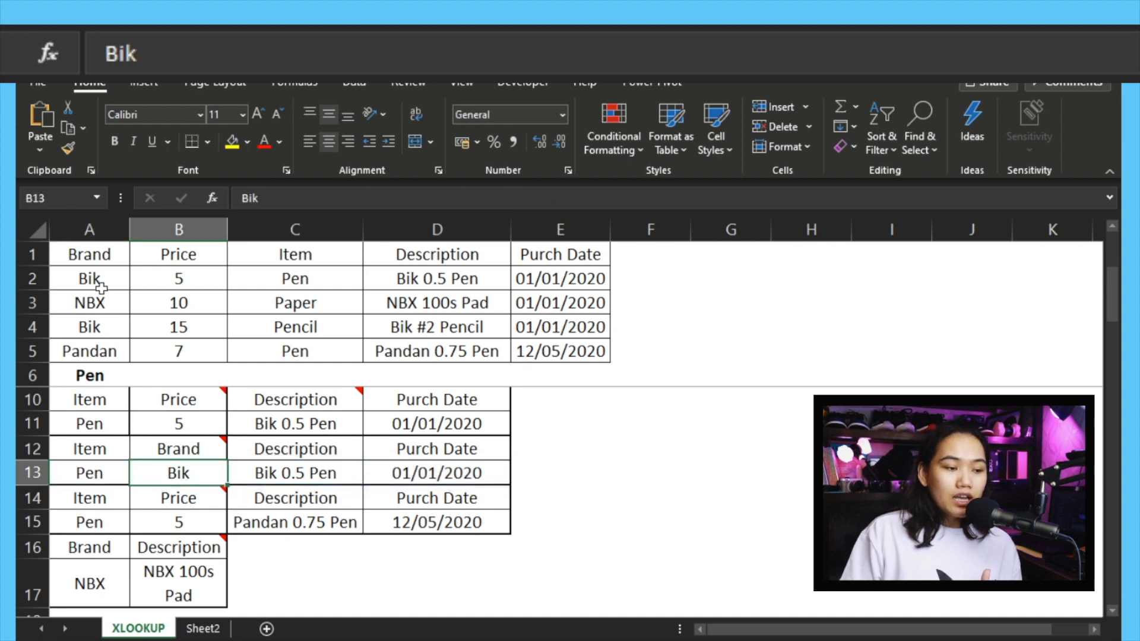
click(89, 278)
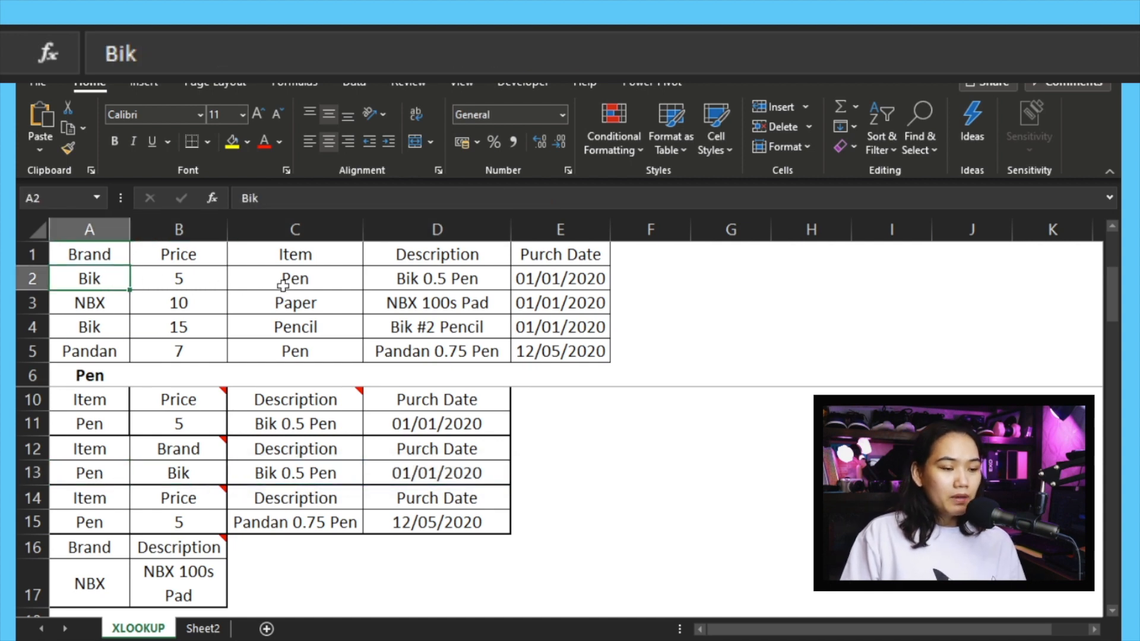
click(295, 278)
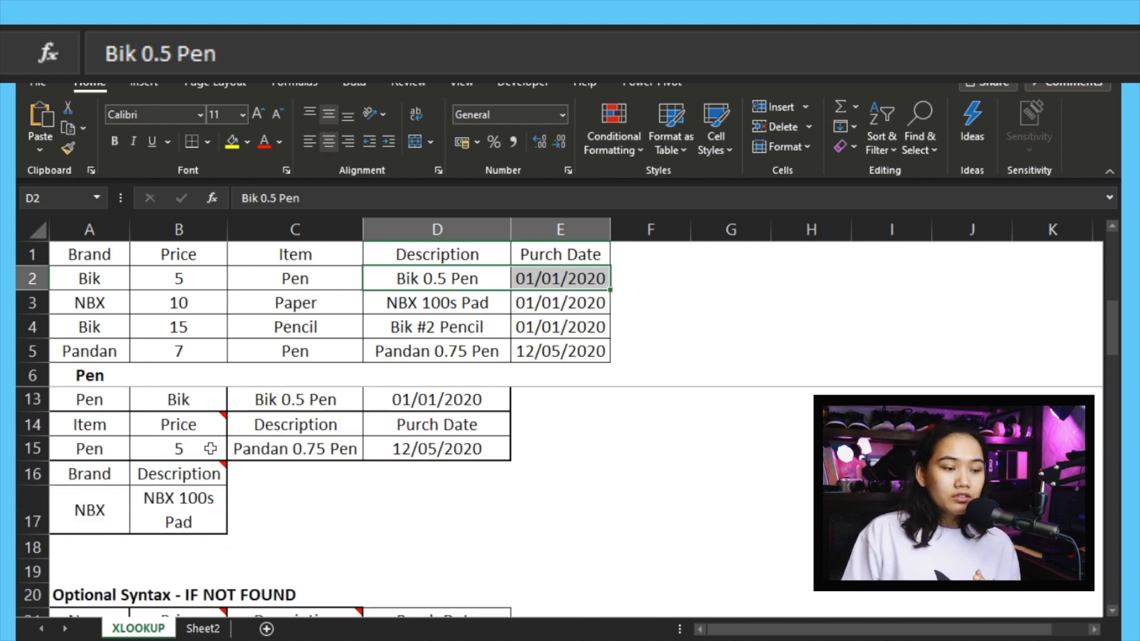
Step: Open the multi-condition XLOOKUP in C15 for a Pen priced above 5
click(178, 449)
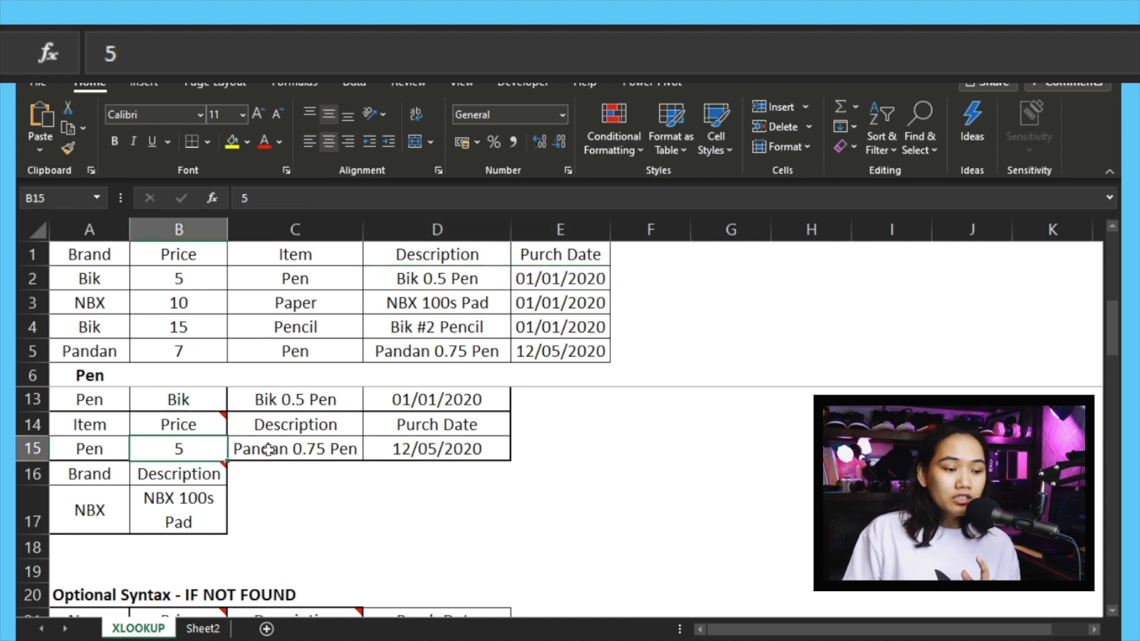
click(295, 449)
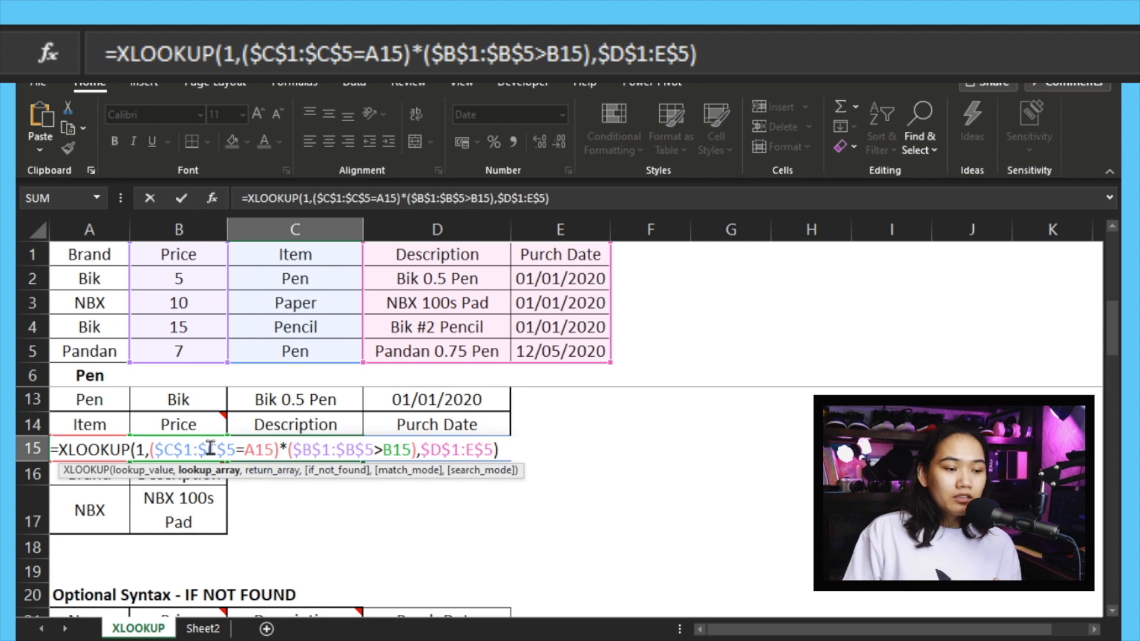
mouse_move(334, 477)
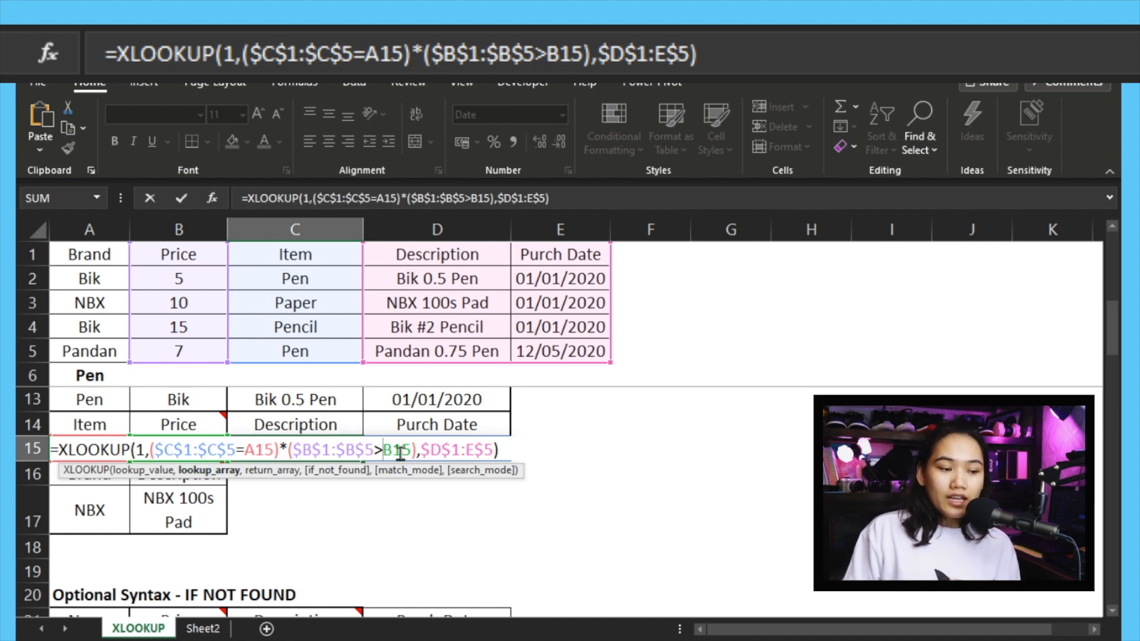
mouse_move(233, 479)
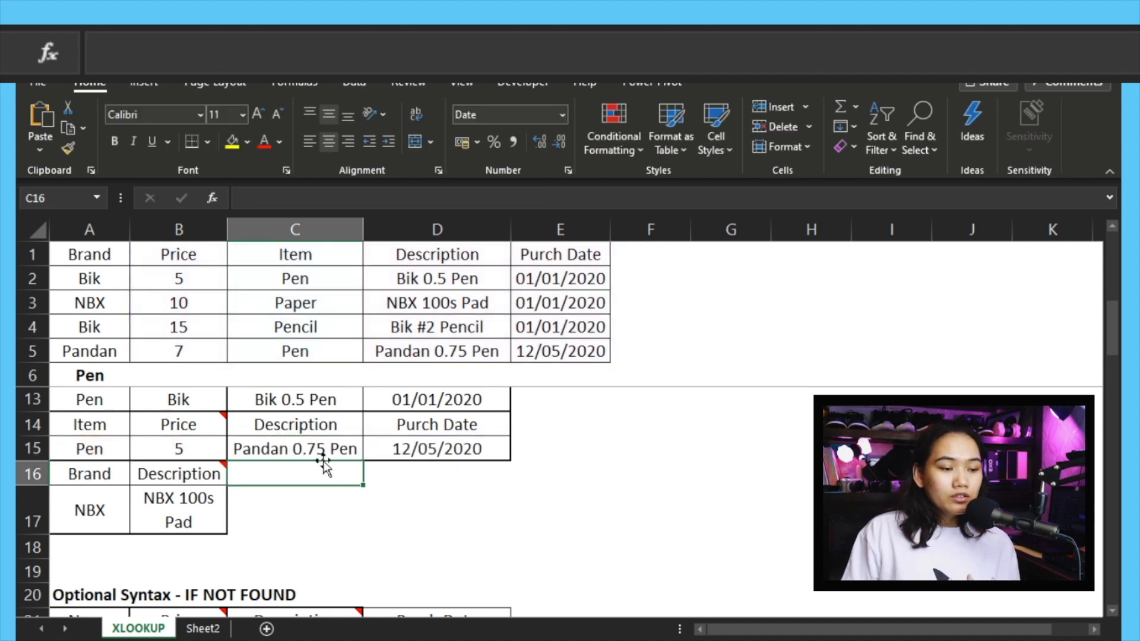
scroll(up, 3)
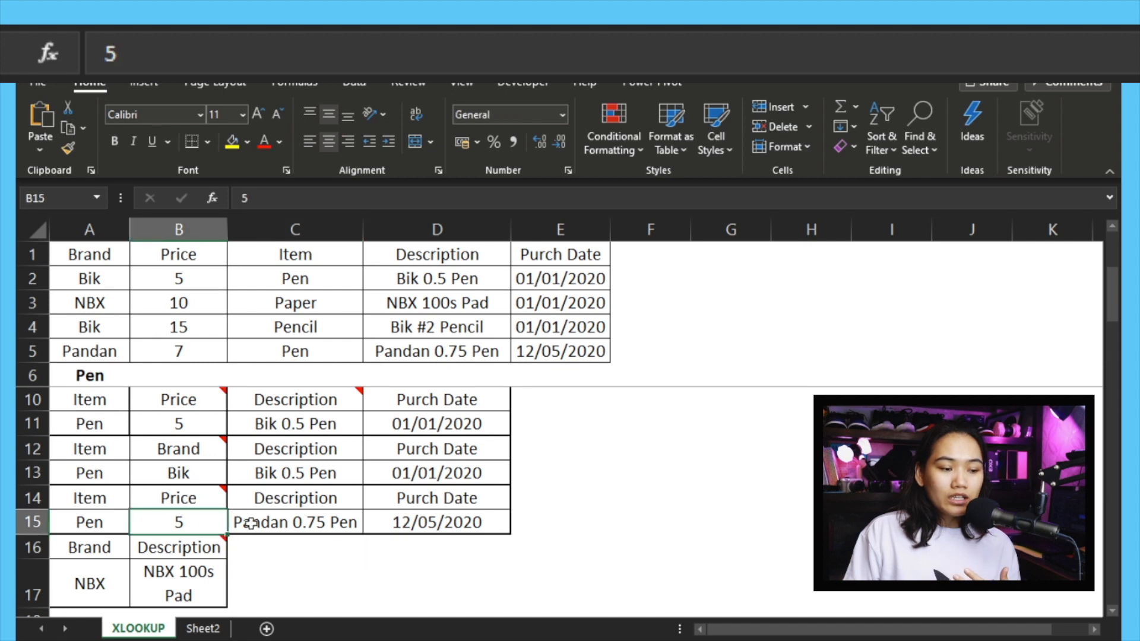
click(295, 522)
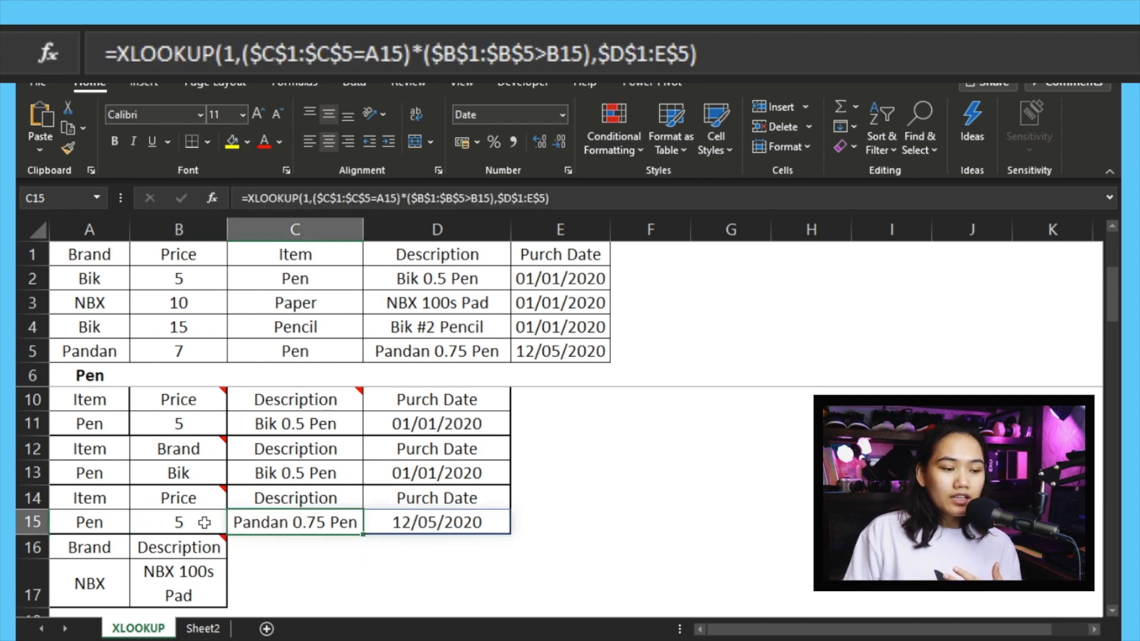
Step: Trace the result: Bik 0.5 Pen at price 5 fails; Pandan 0.75 Pen on 12/05/2020 matches
click(179, 522)
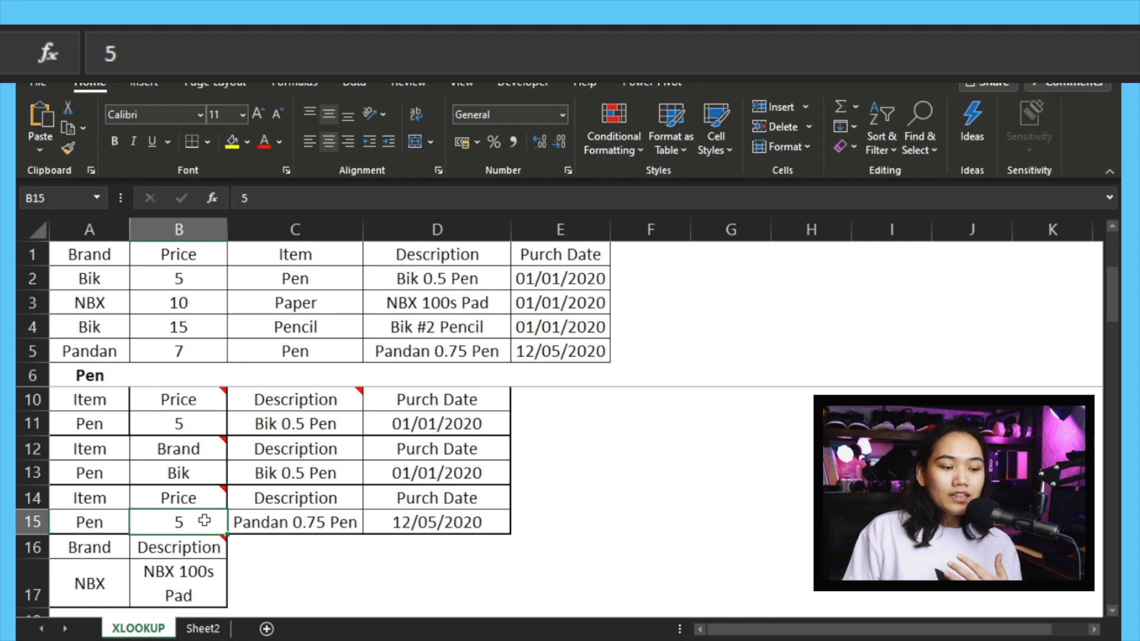
mouse_move(279, 516)
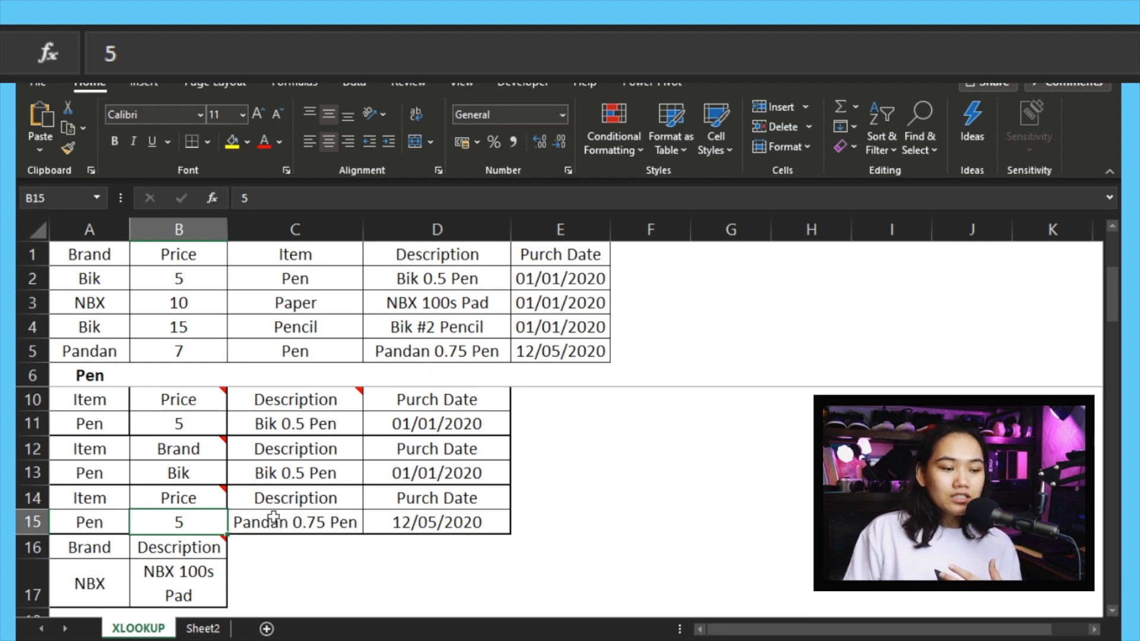
click(295, 522)
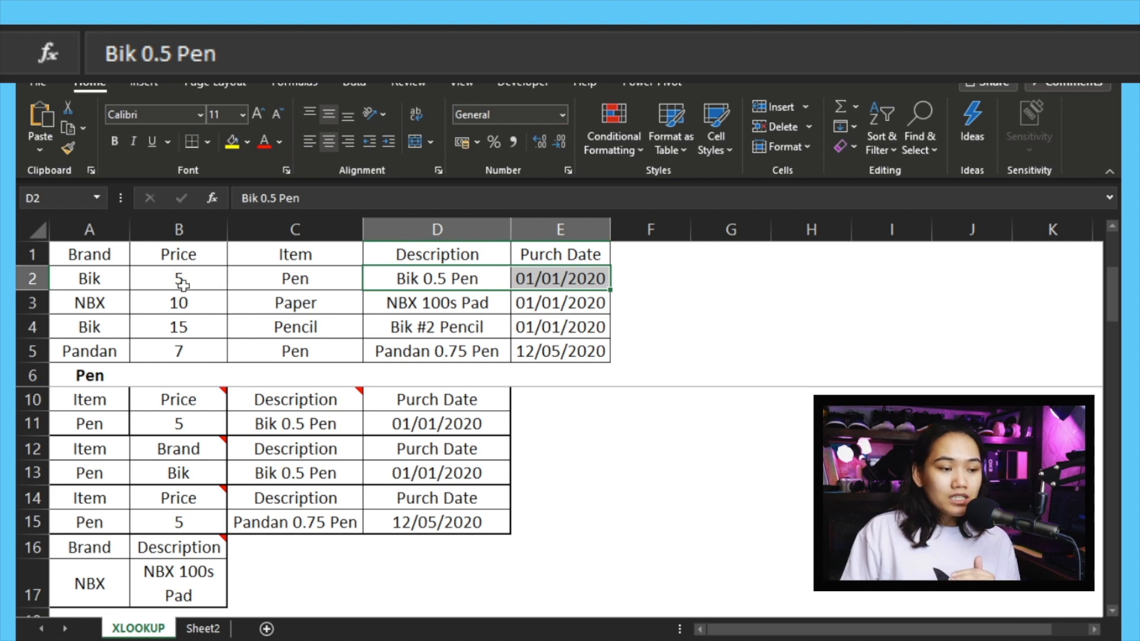
click(178, 278)
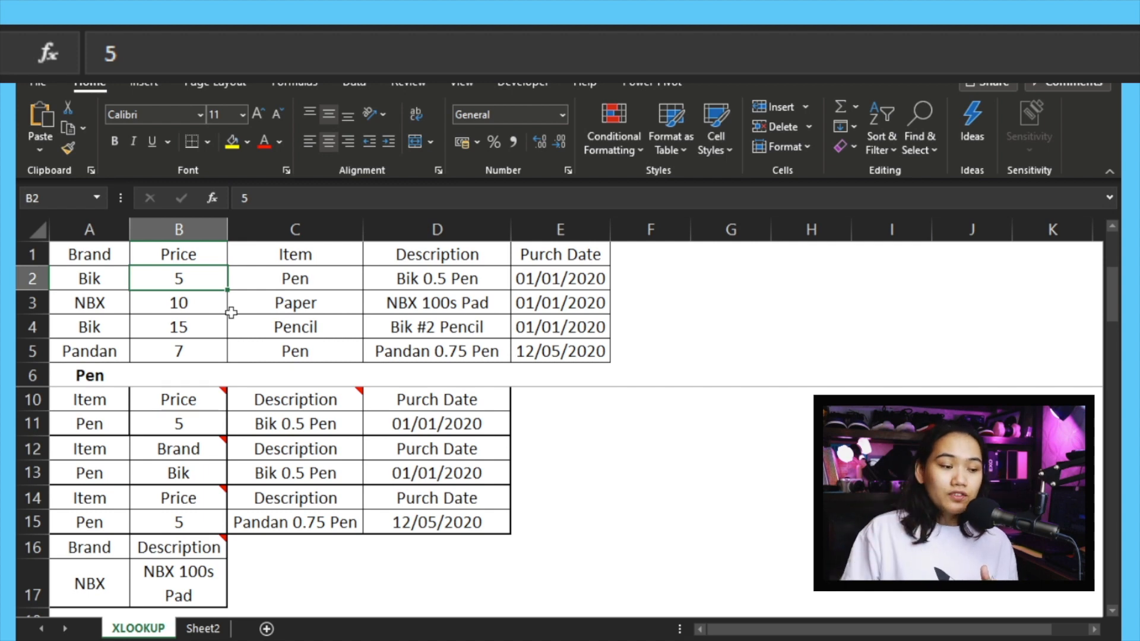
click(178, 523)
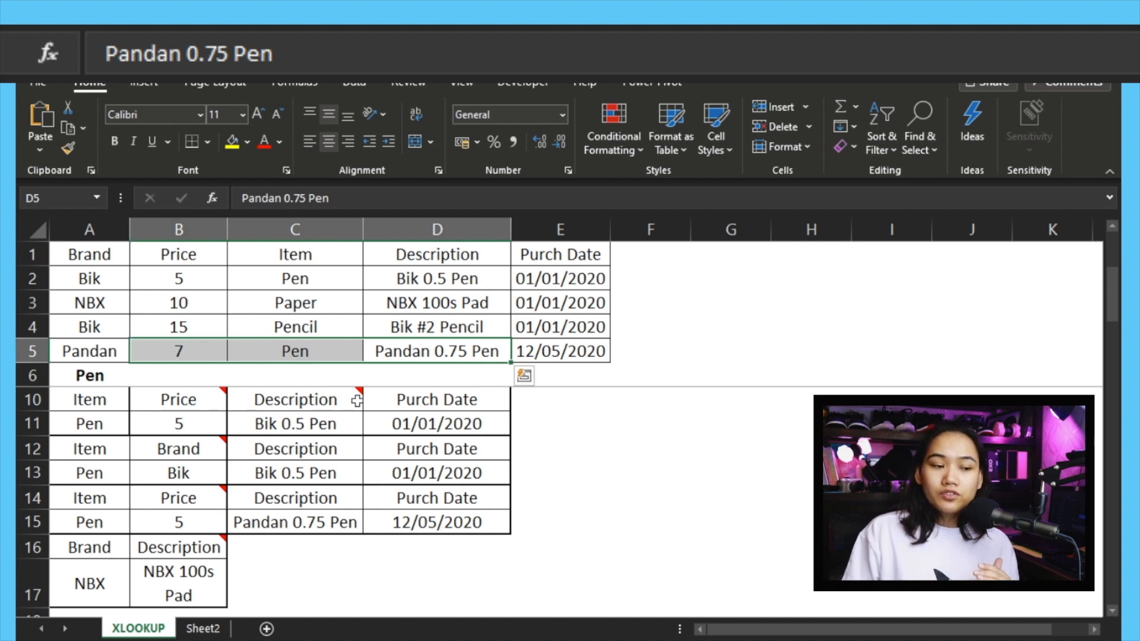
click(560, 351)
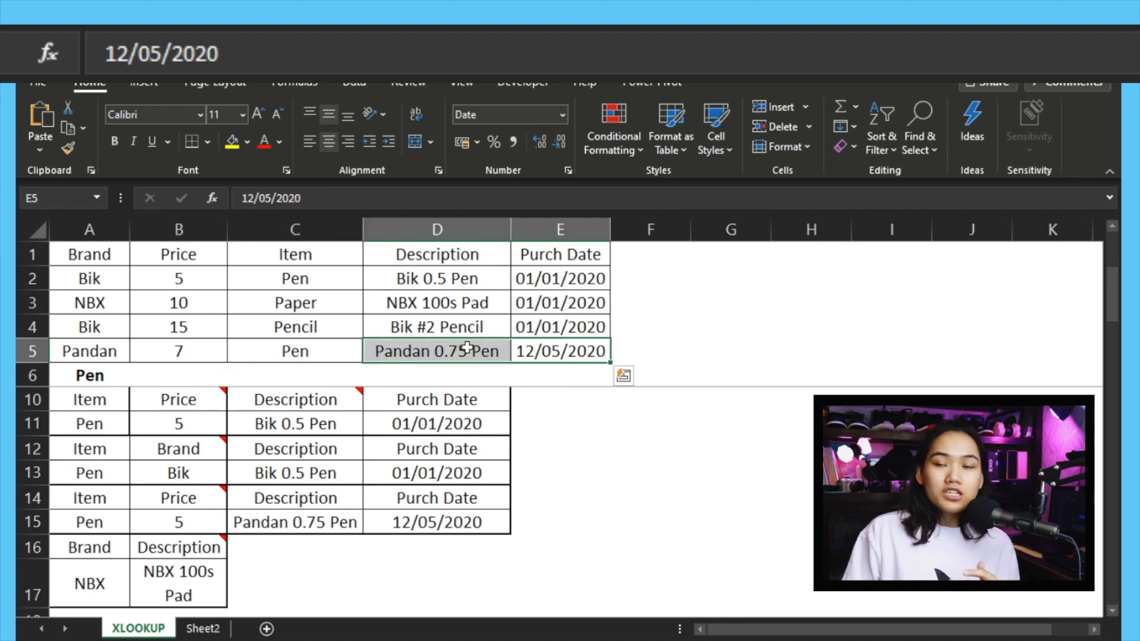
mouse_move(459, 252)
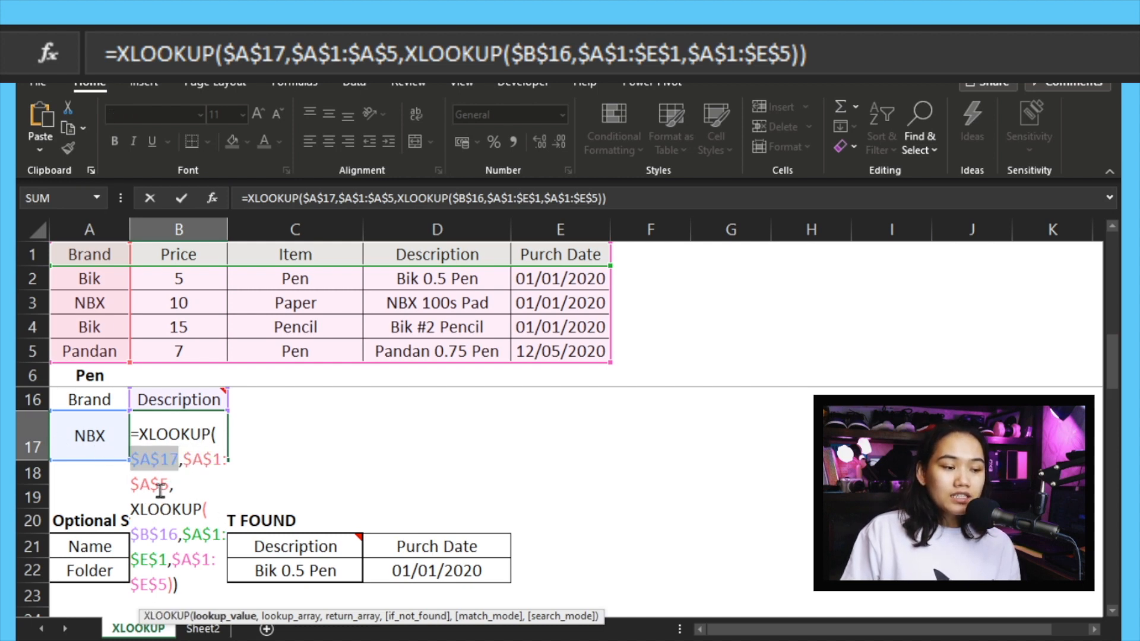
mouse_move(65, 369)
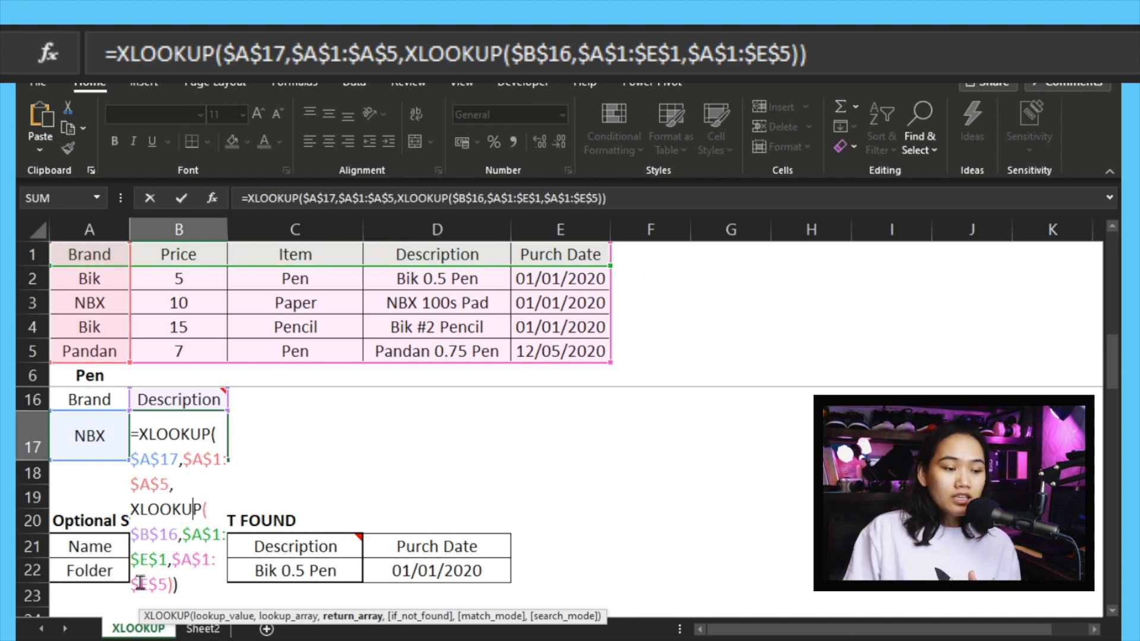
mouse_move(166, 351)
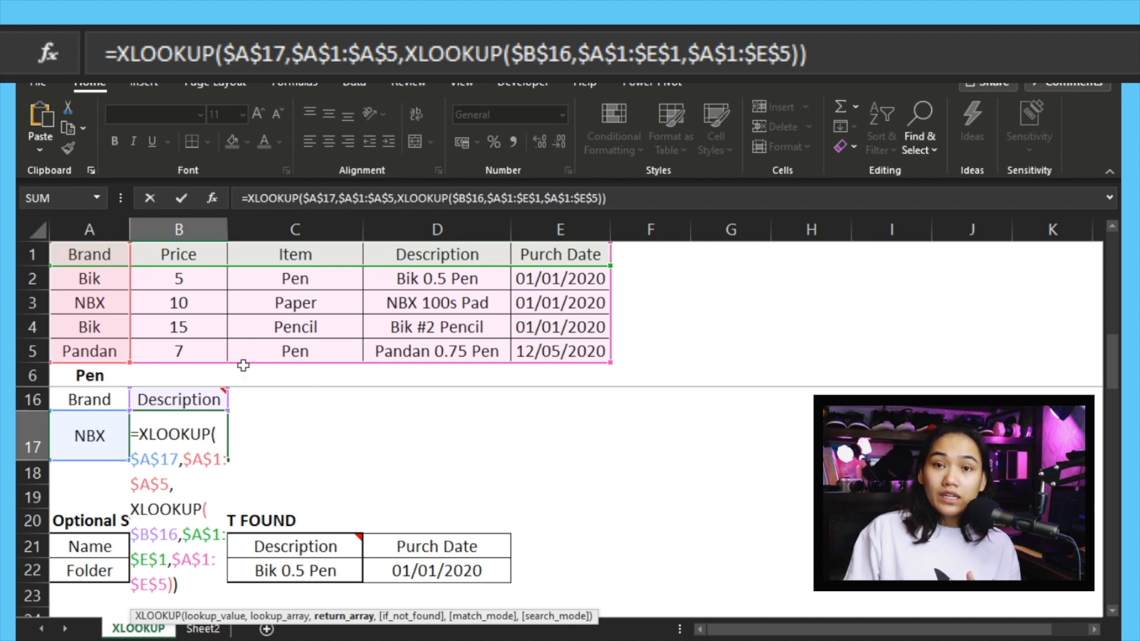
mouse_move(582, 387)
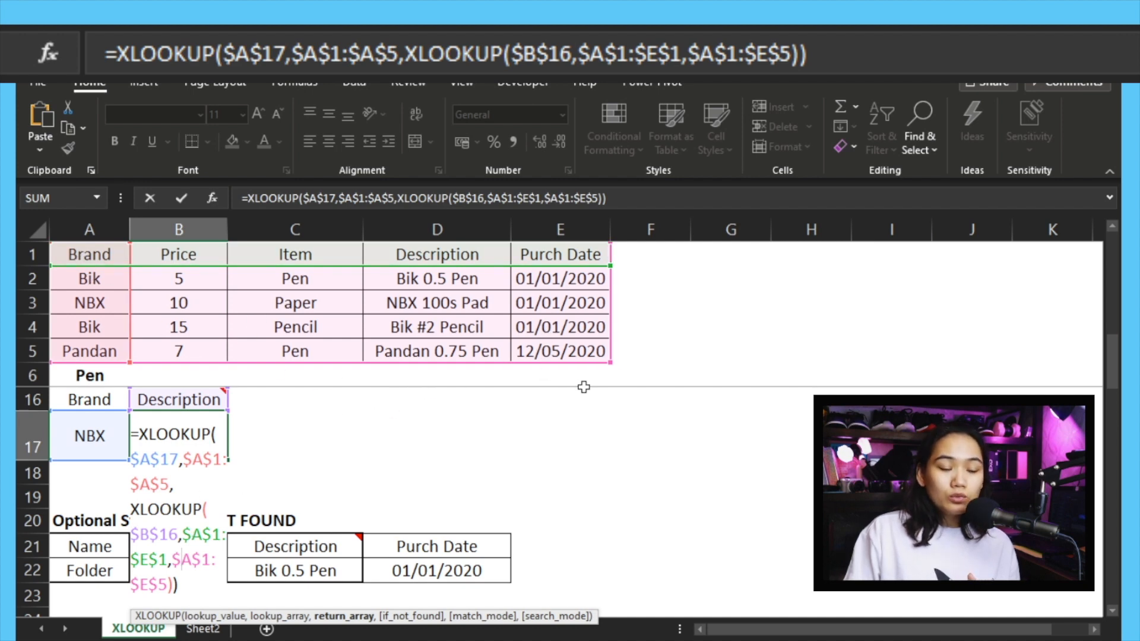
Step: Commit the nested XLOOKUP in B17 and review its formula
key(Enter)
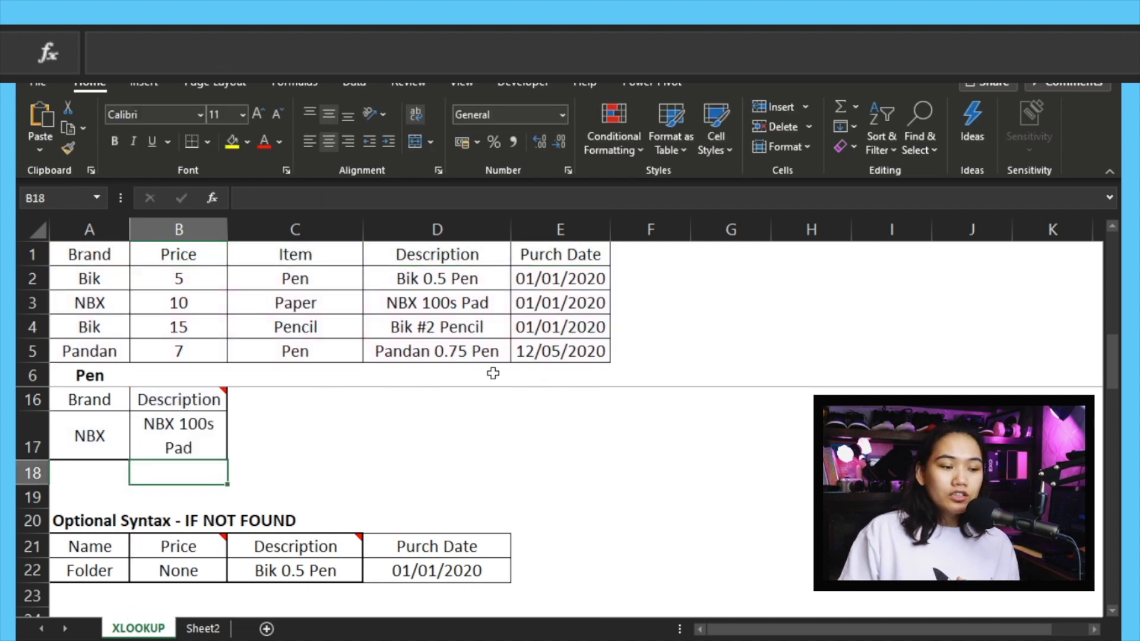
click(179, 435)
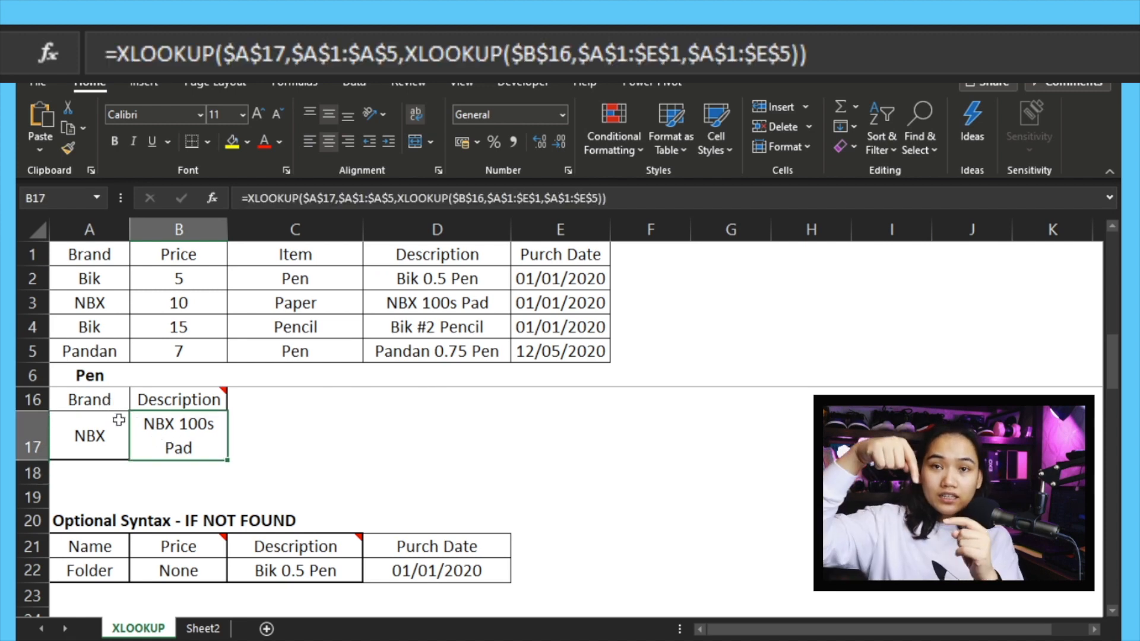
click(177, 473)
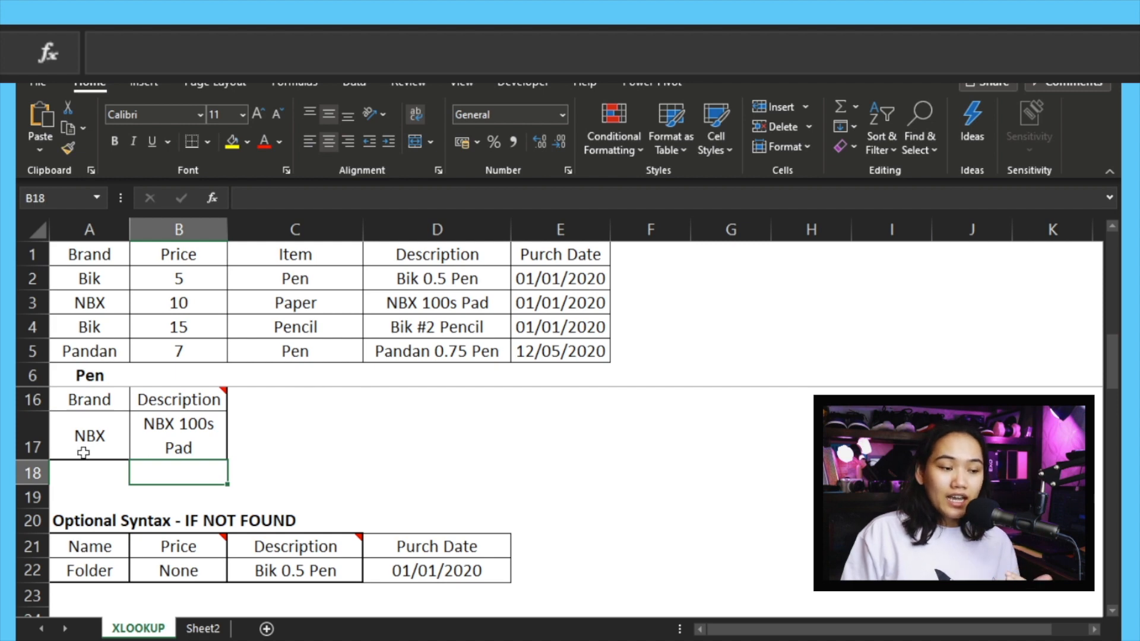
Step: Trace the Description heading and NBX row meeting at NBX 100s Pad in D3
click(178, 399)
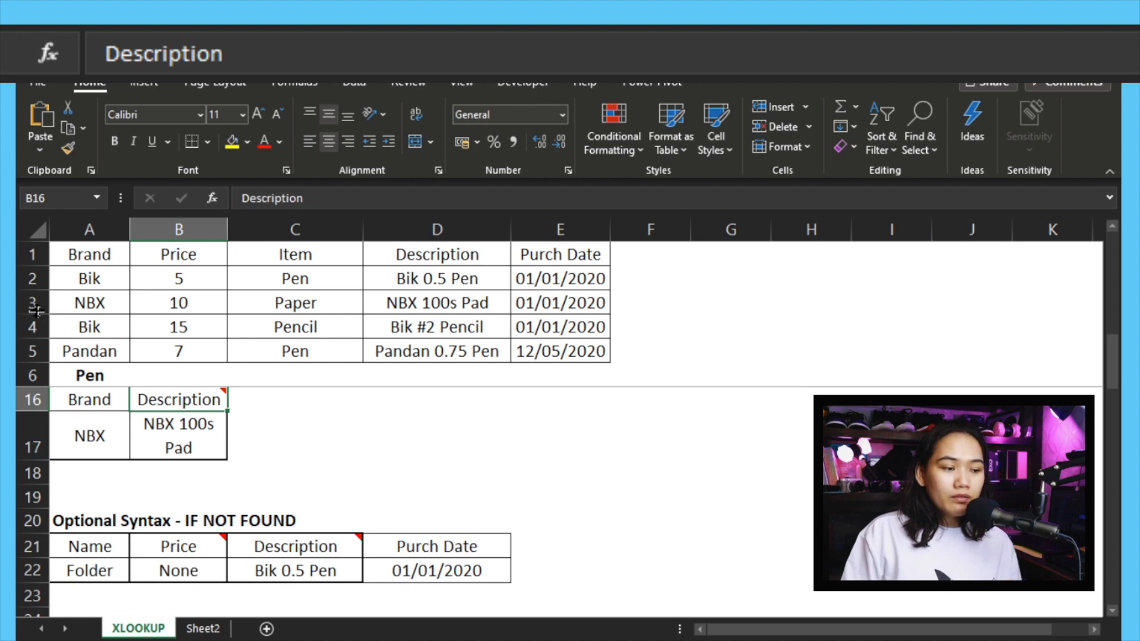
click(88, 302)
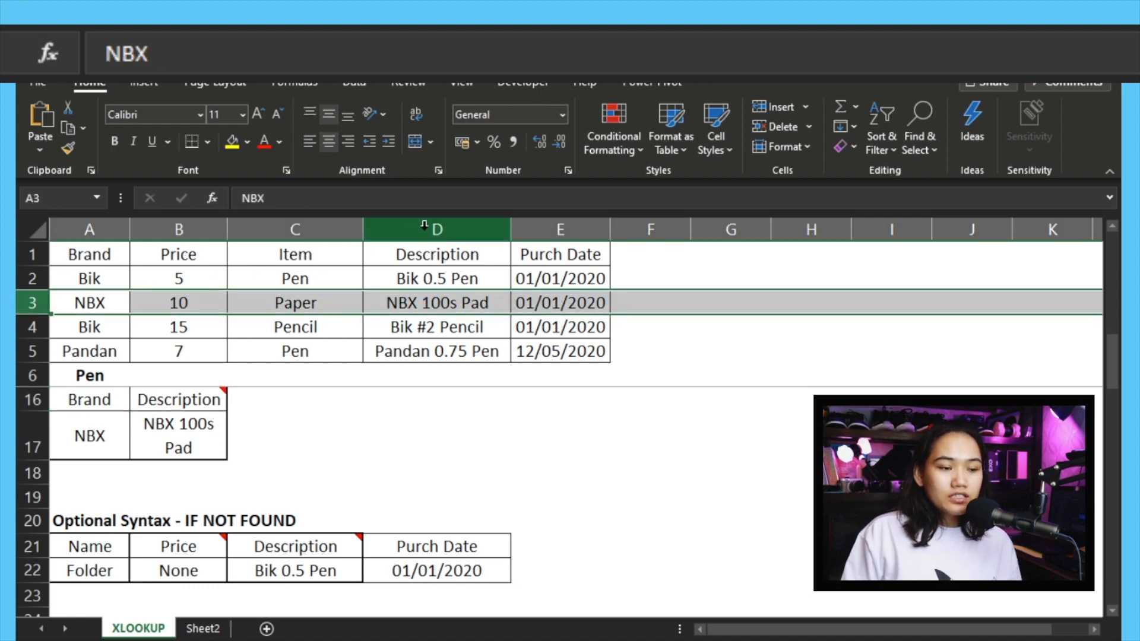
click(437, 302)
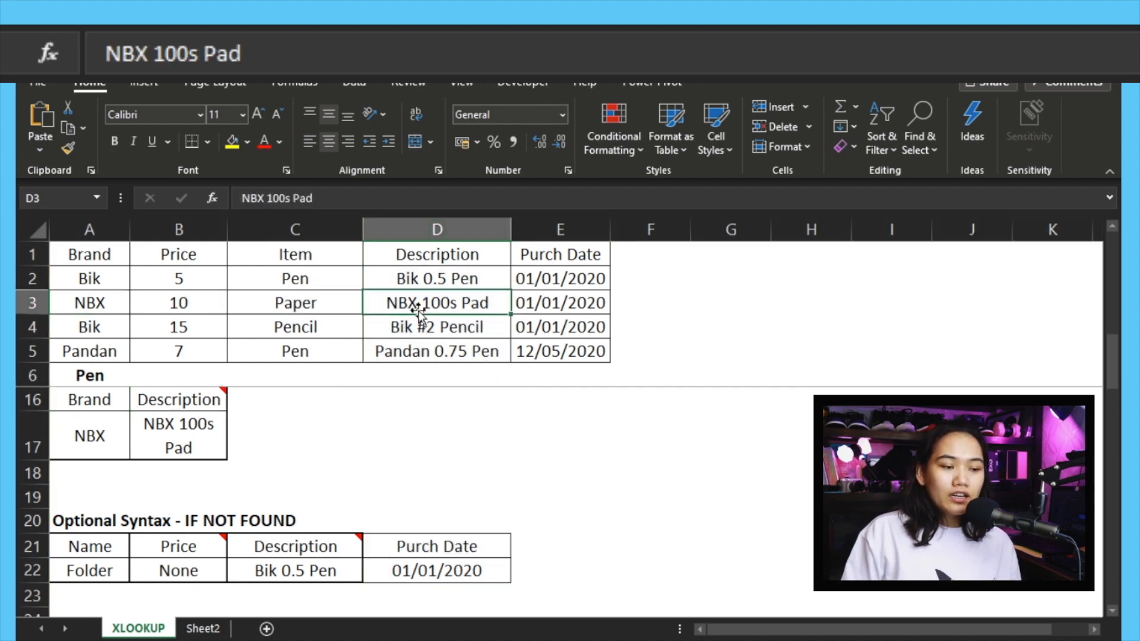
click(179, 399)
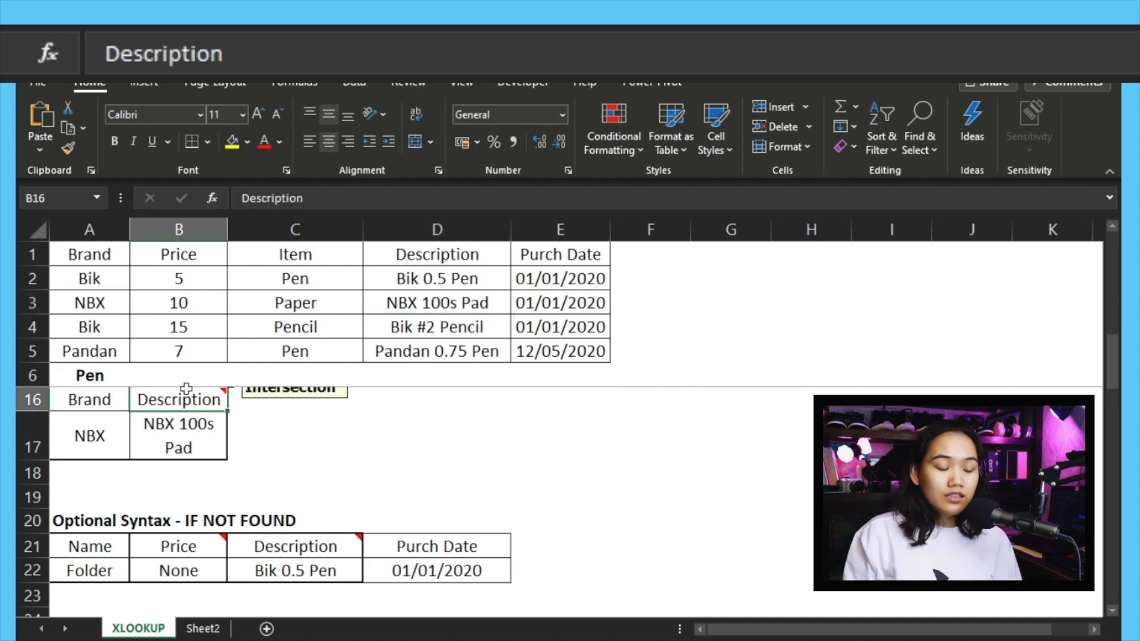
Step: Enter Item in B16 and confirm B17 returns Paper from the NBX row
text(Item)
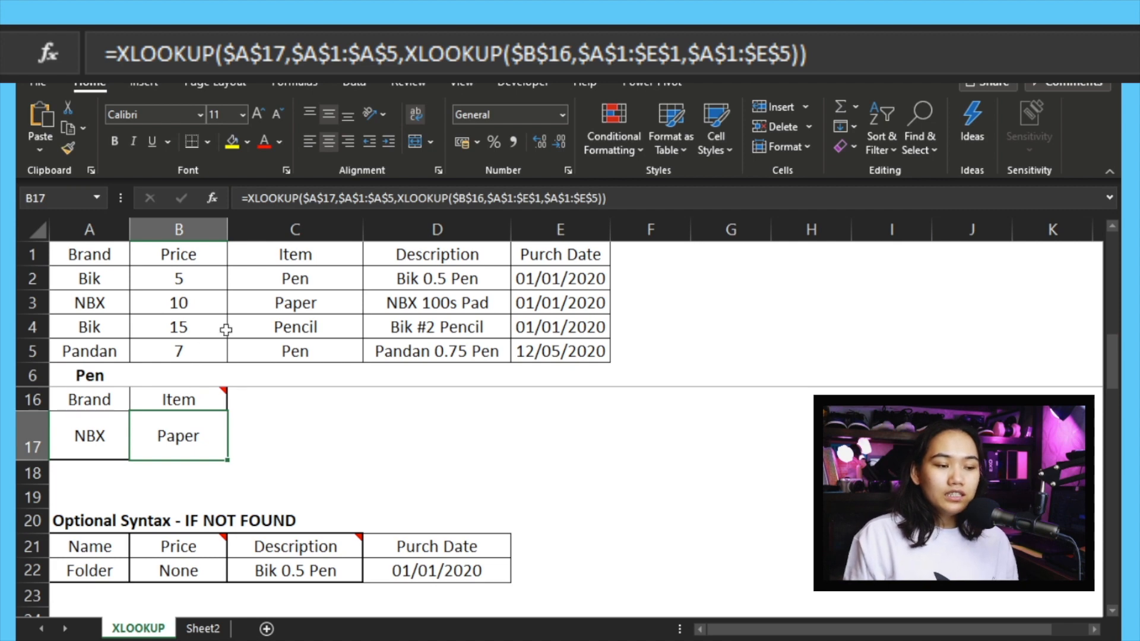
click(295, 302)
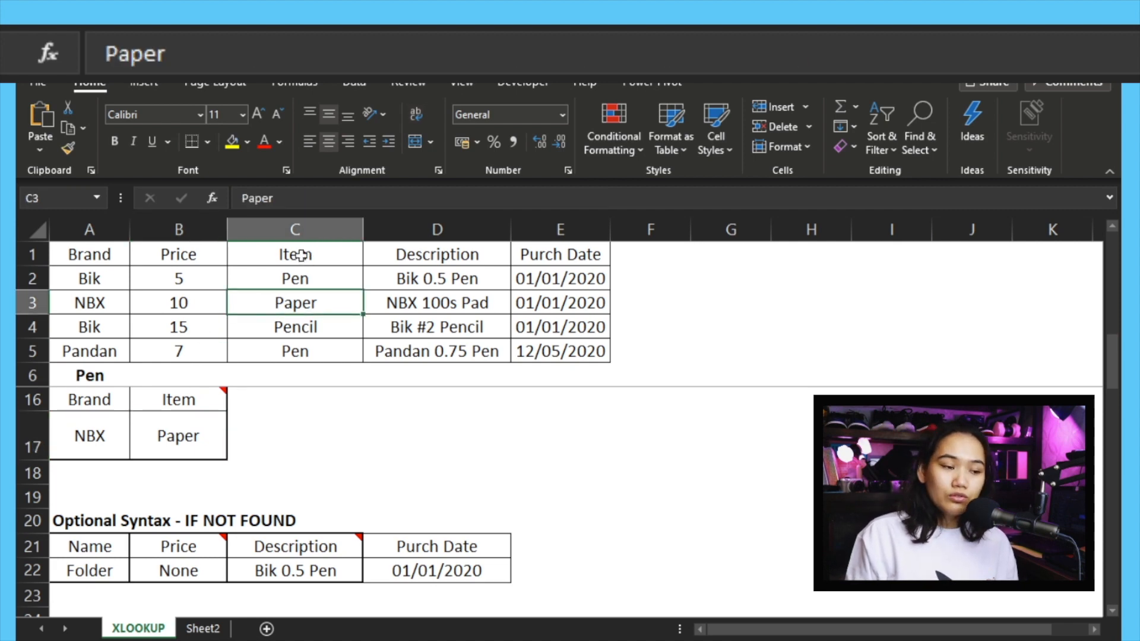
click(295, 229)
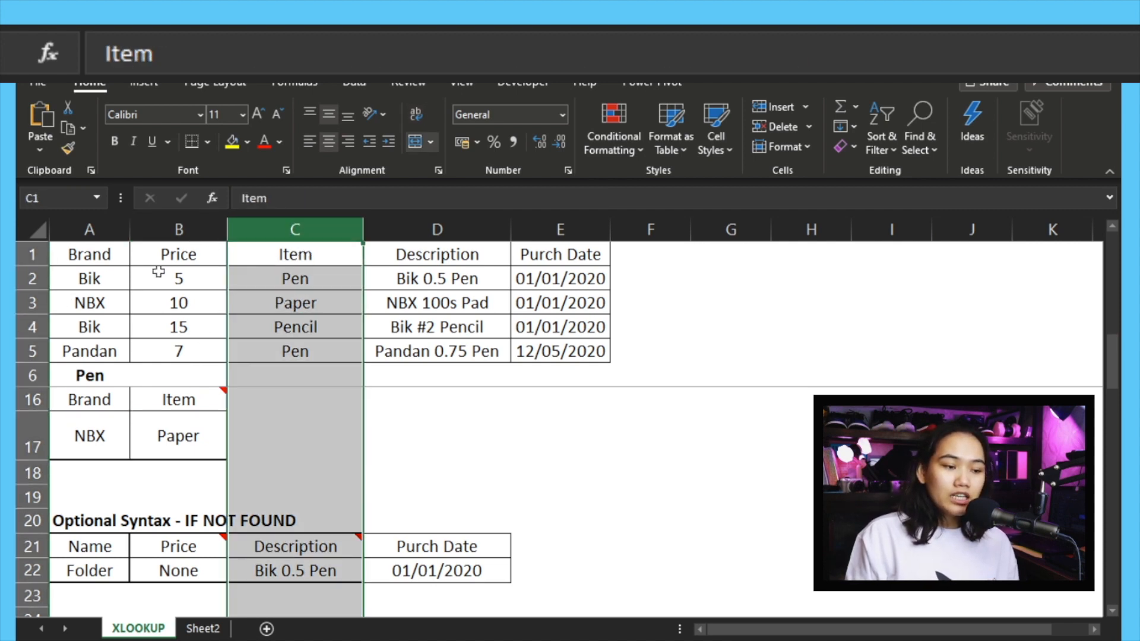
click(295, 303)
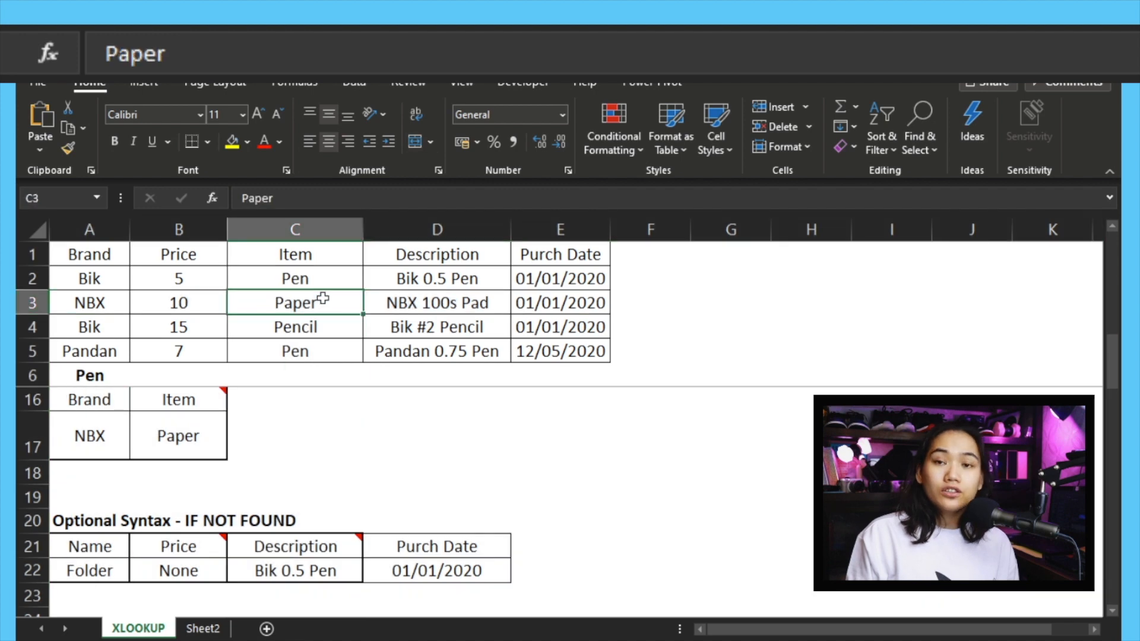
mouse_move(312, 277)
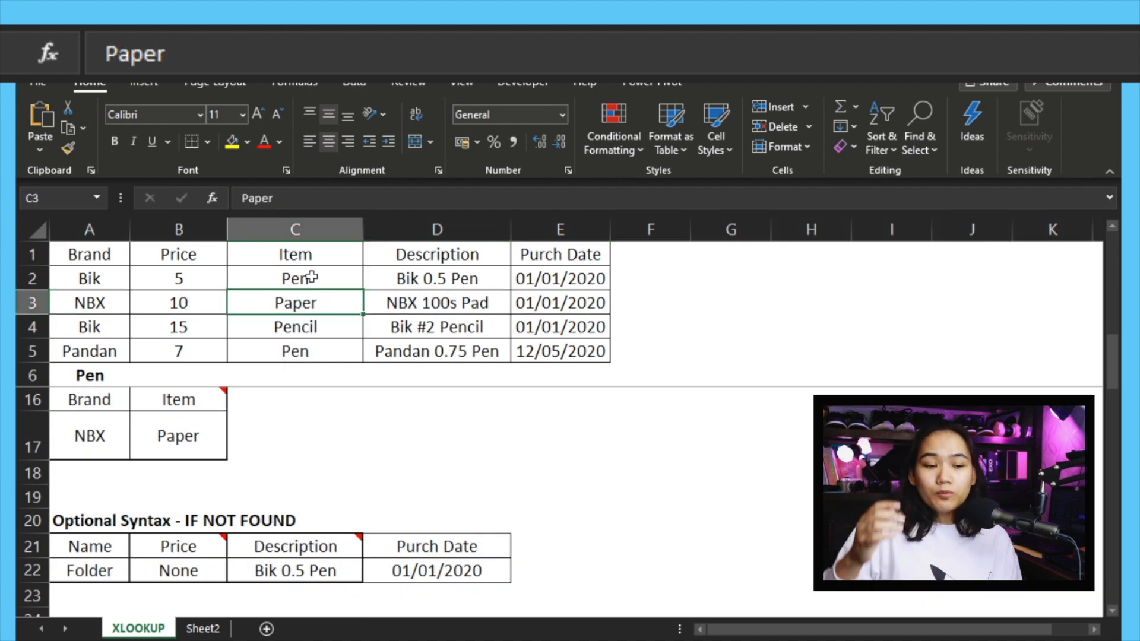